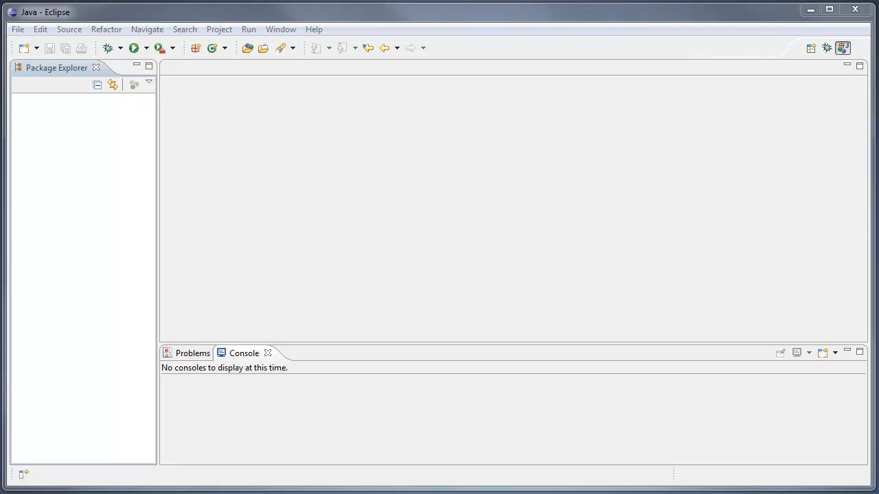
pyautogui.moveTo(471, 338)
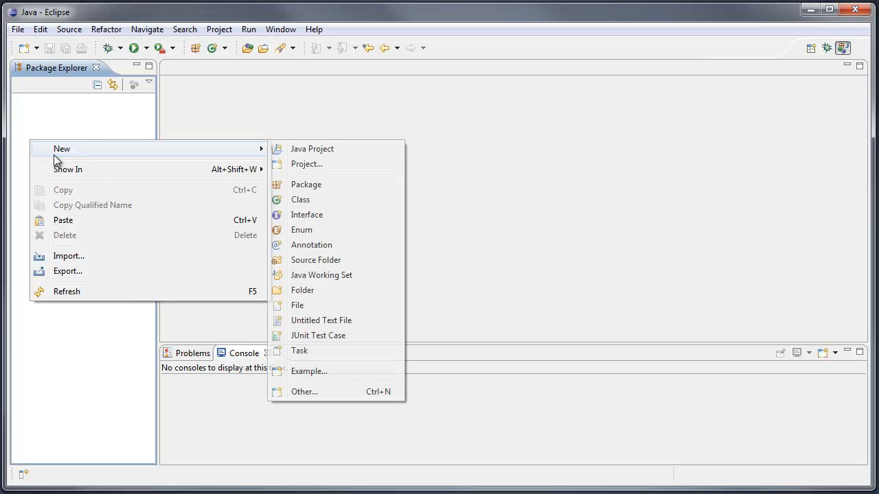
# - Create a Maven project with group id com.metatech.demo and artifact id MyDemo via the New wizard
pyautogui.click(304, 391)
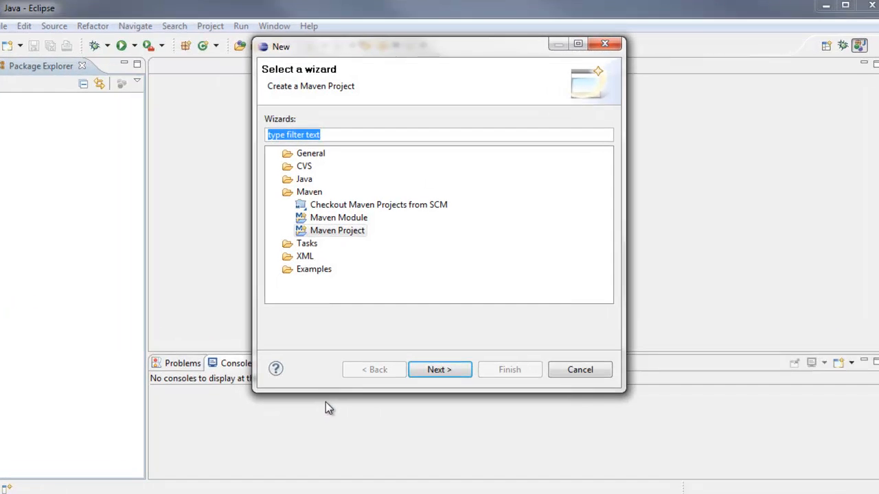
pyautogui.click(439, 369)
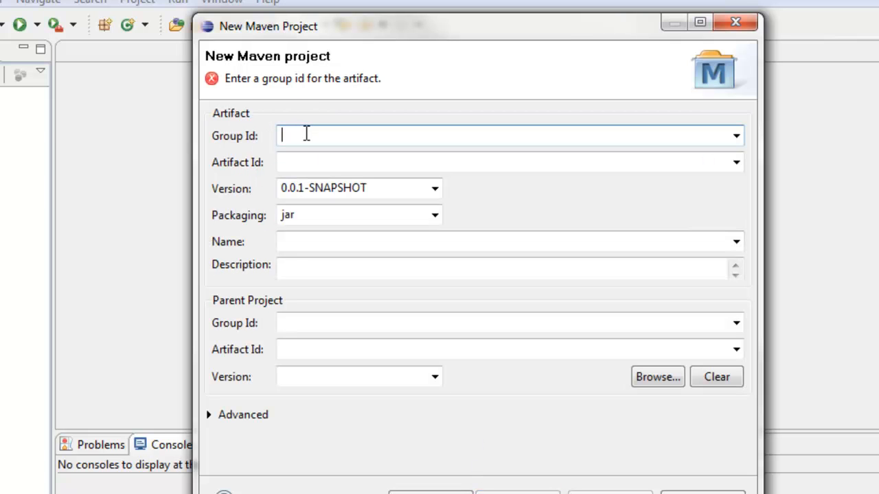
pyautogui.write('com.metatech.demo')
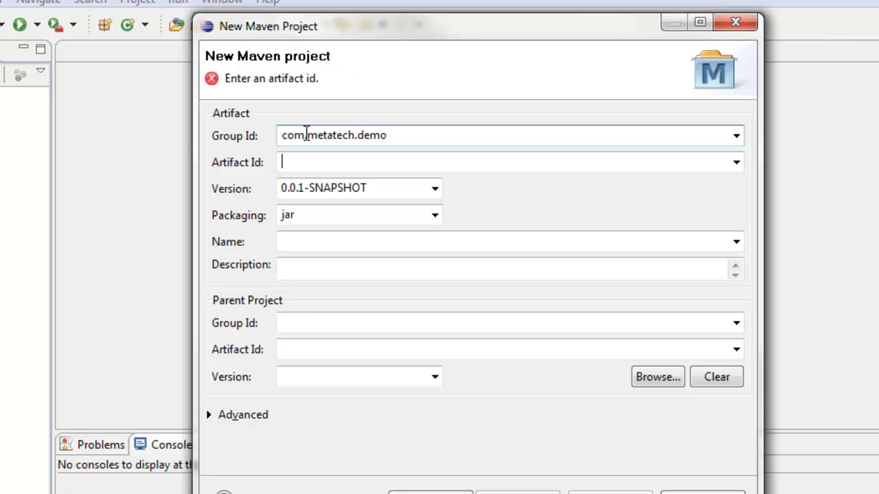
pyautogui.write('My')
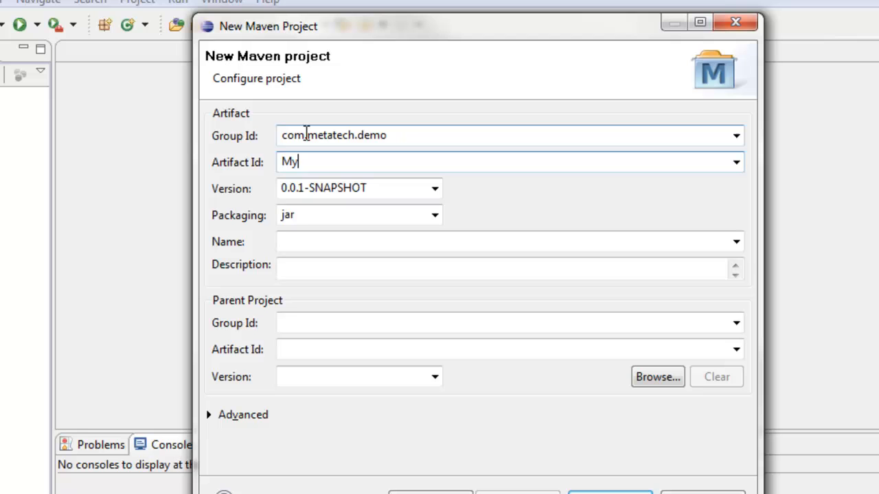
pyautogui.write('Demo')
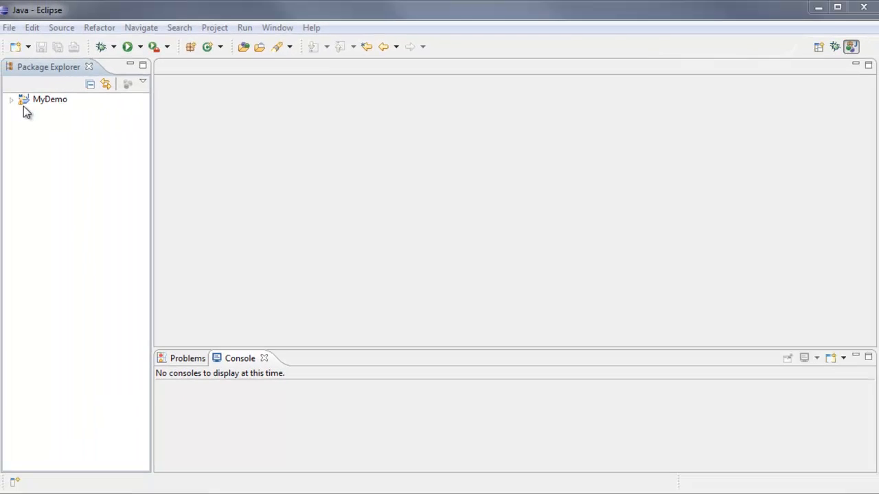
# - Copy ecb_exr_ng_full.xml into MyDemo's src/main/resources and open the copied file
pyautogui.click(11, 99)
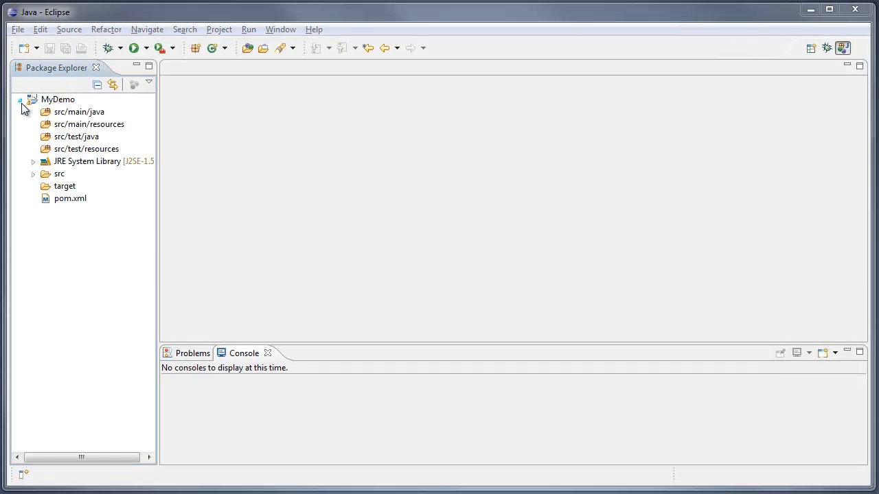
pyautogui.click(20, 99)
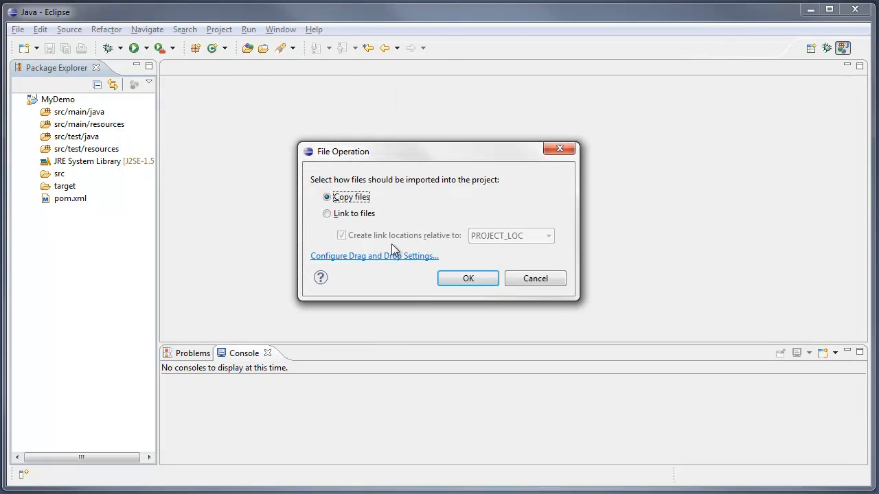
pyautogui.click(467, 278)
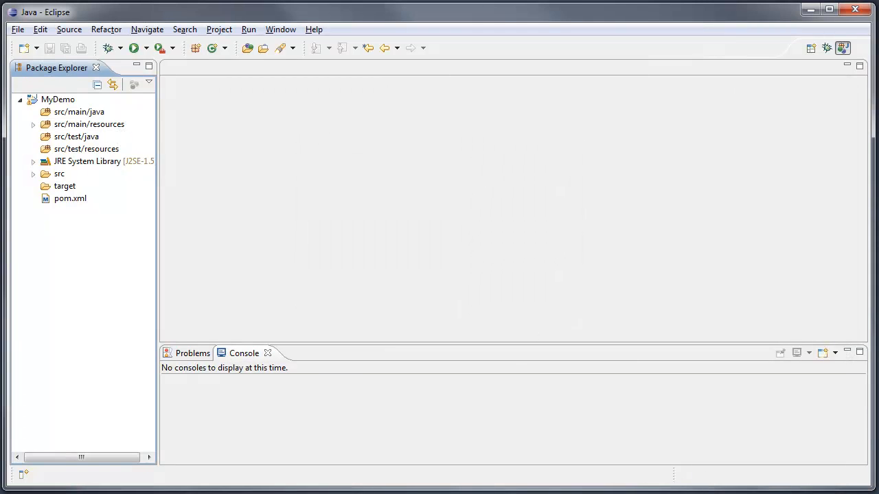
pyautogui.click(33, 124)
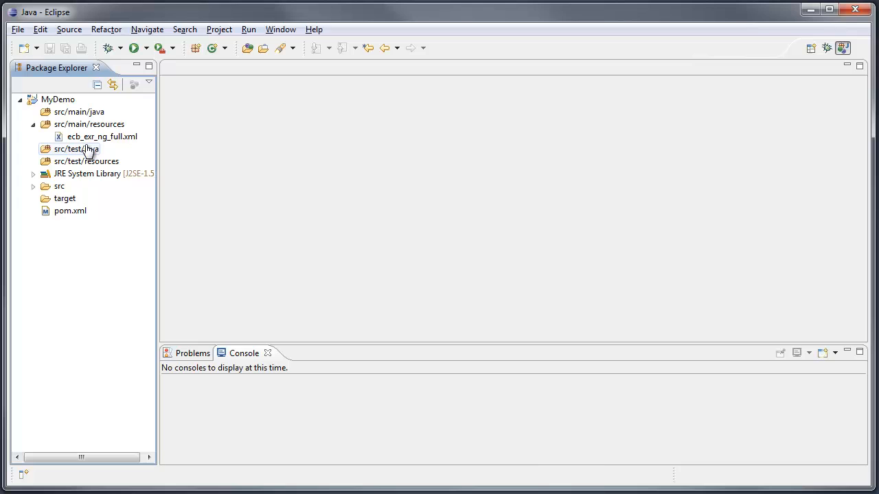
pyautogui.doubleClick(102, 137)
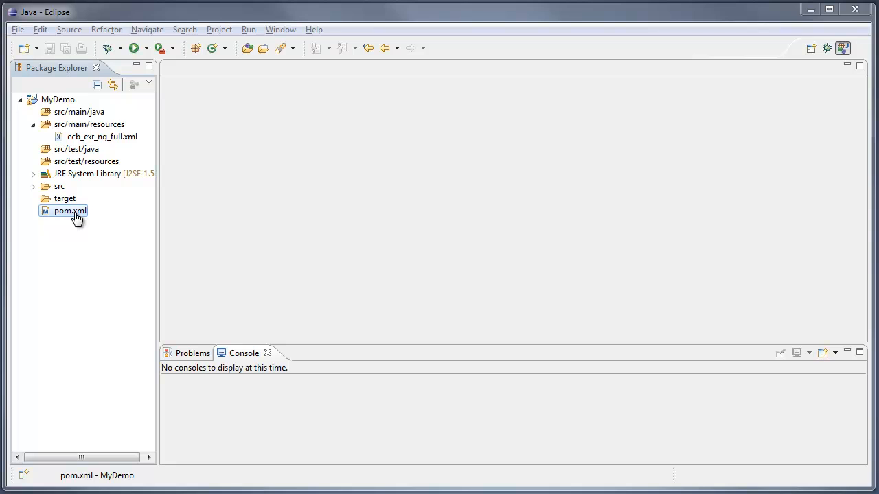
# - Add the com.metadatatechnology SdmxApi 3.0-SNAPSHOT dependency in MyDemo's pom.xml
pyautogui.doubleClick(69, 210)
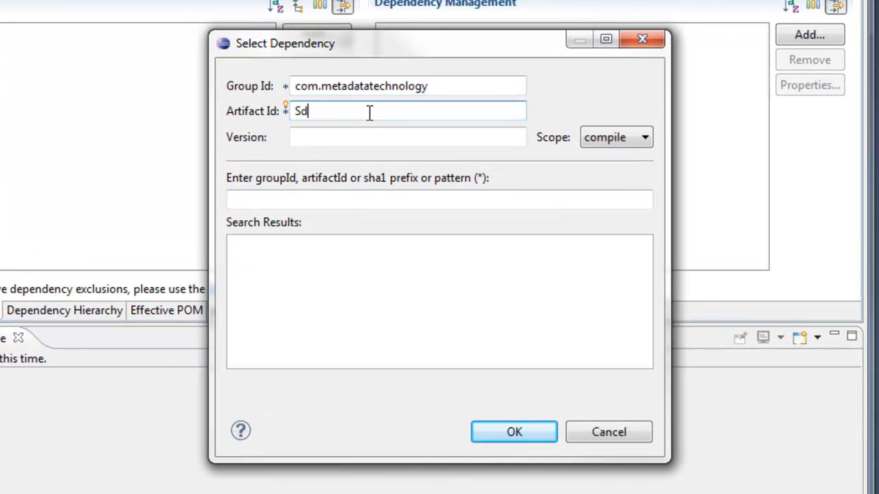
pyautogui.write('mxApi')
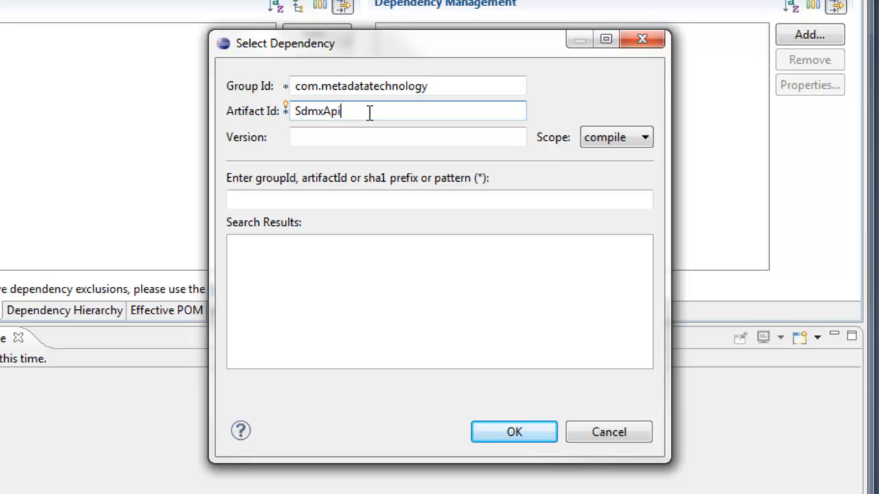
pyautogui.write('3.0-S')
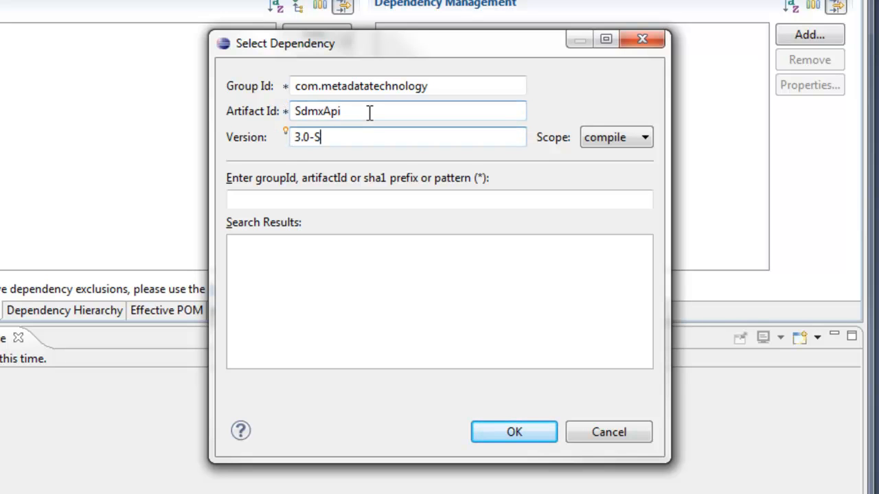
pyautogui.write('NAPSHOT')
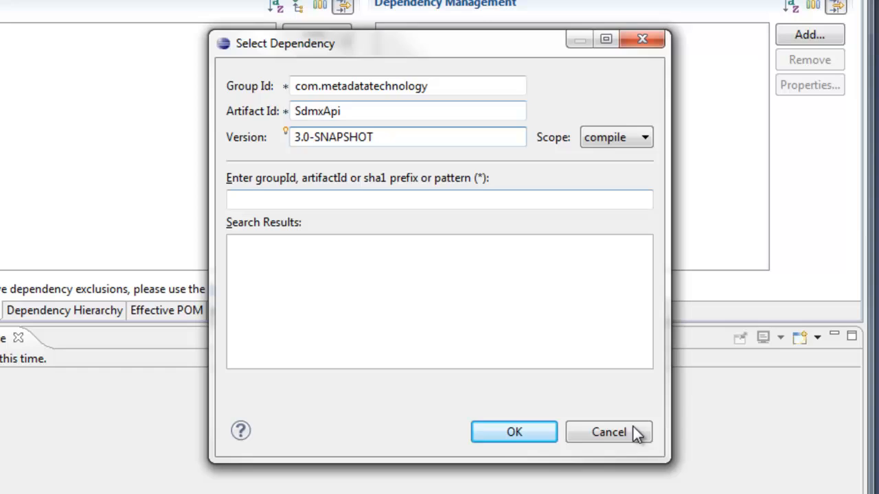
pyautogui.click(513, 431)
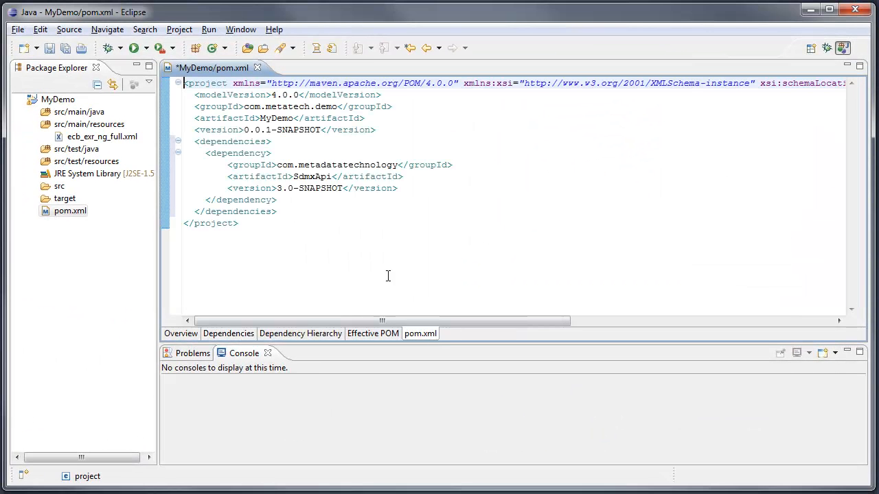
pyautogui.moveTo(312, 193)
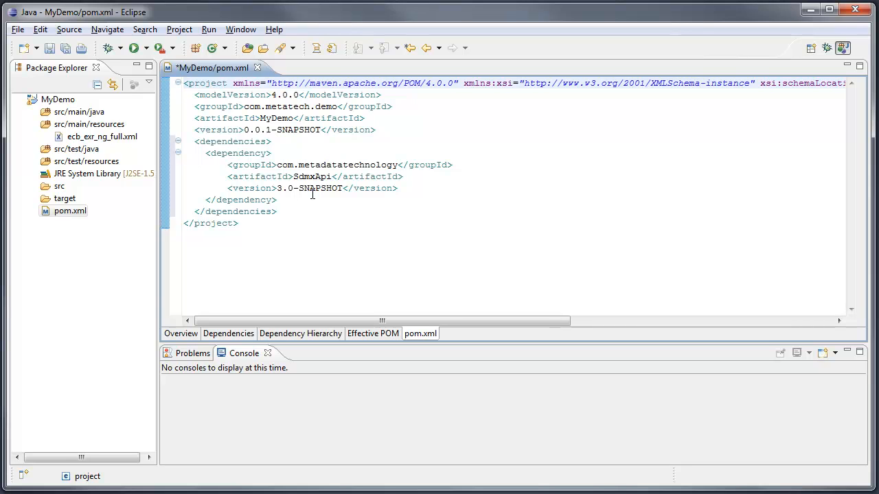
pyautogui.moveTo(313, 193)
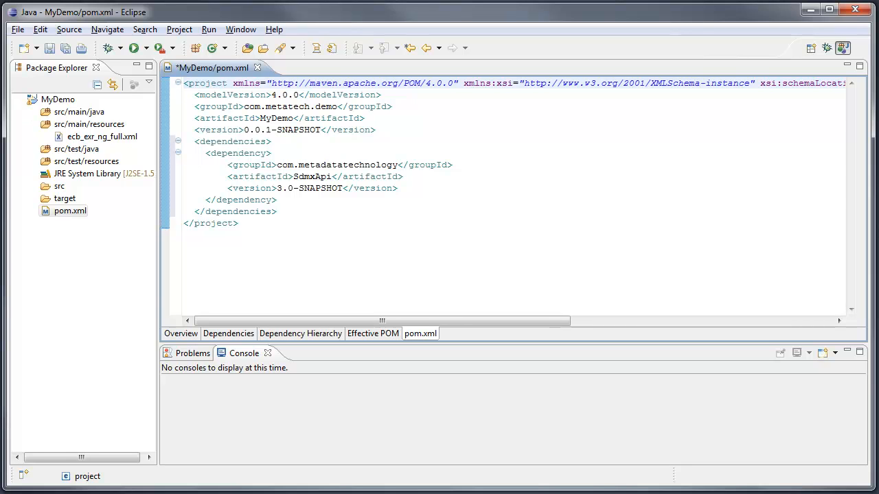
# - Duplicate the dependency block for SdmxBeans and SdmxStructureParser, then review the resolved Maven Dependencies hierarchy
pyautogui.moveTo(195, 141); pyautogui.dragTo(278, 211)
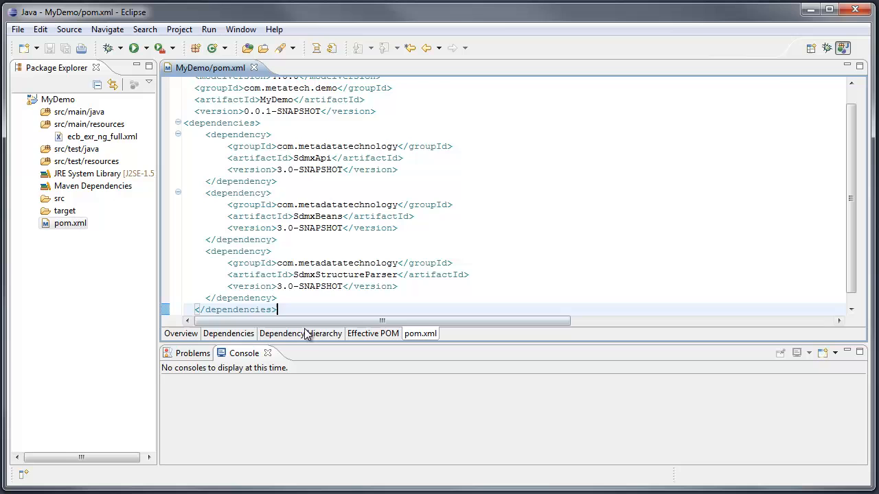
pyautogui.click(300, 333)
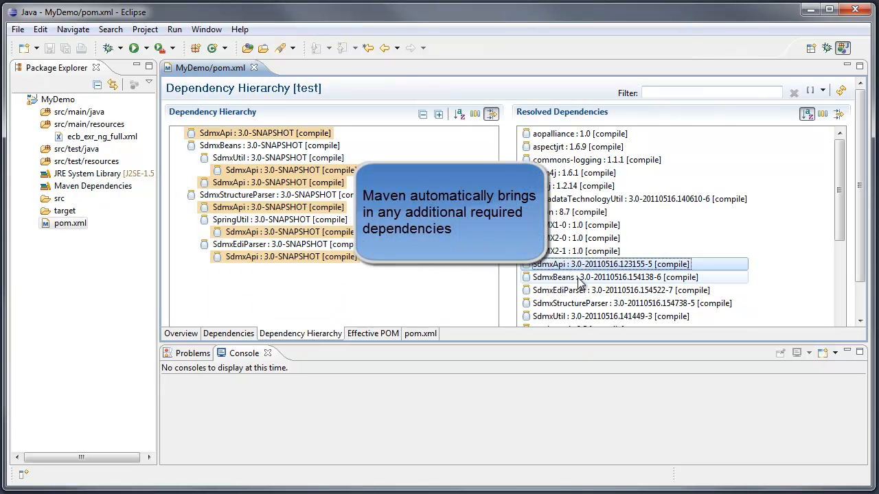
pyautogui.click(628, 302)
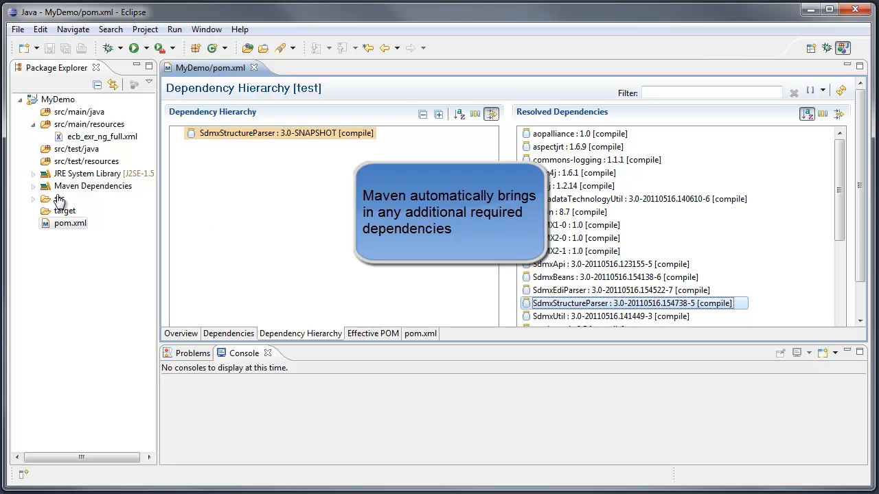
pyautogui.click(33, 185)
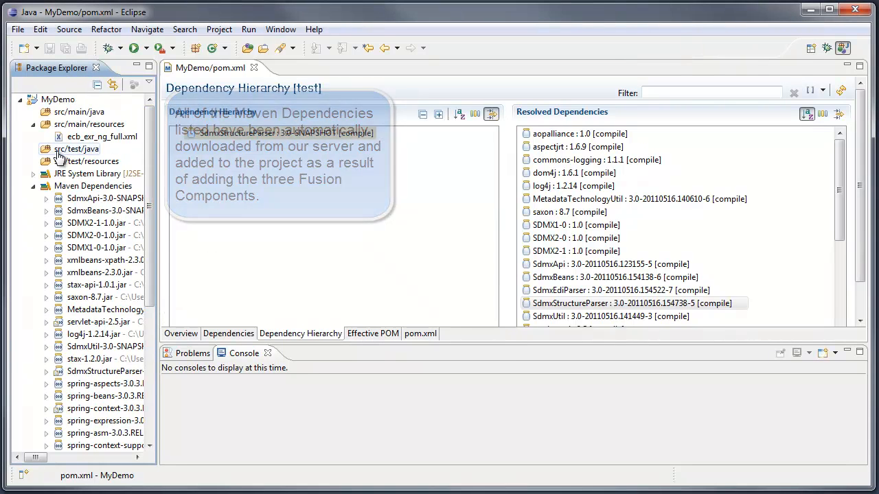
# - Create package my.demo under src/main/java with a Demo class containing a main method stub
pyautogui.rightClick(78, 111)
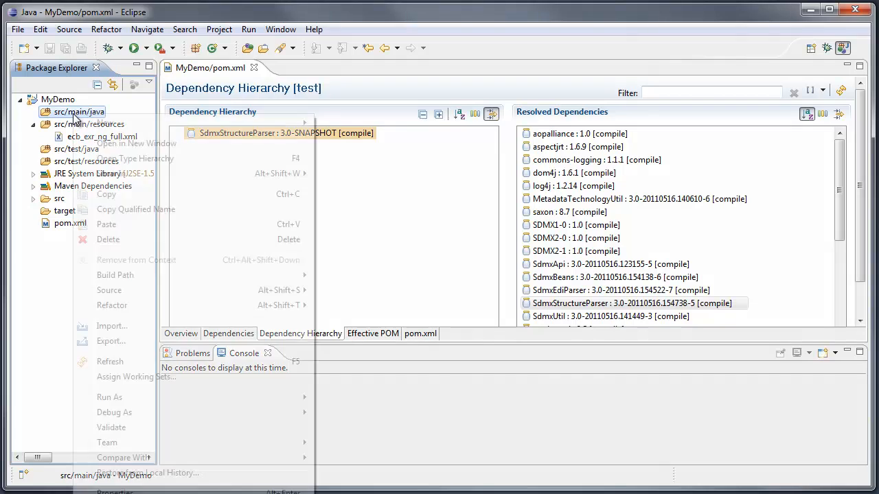
pyautogui.click(105, 123)
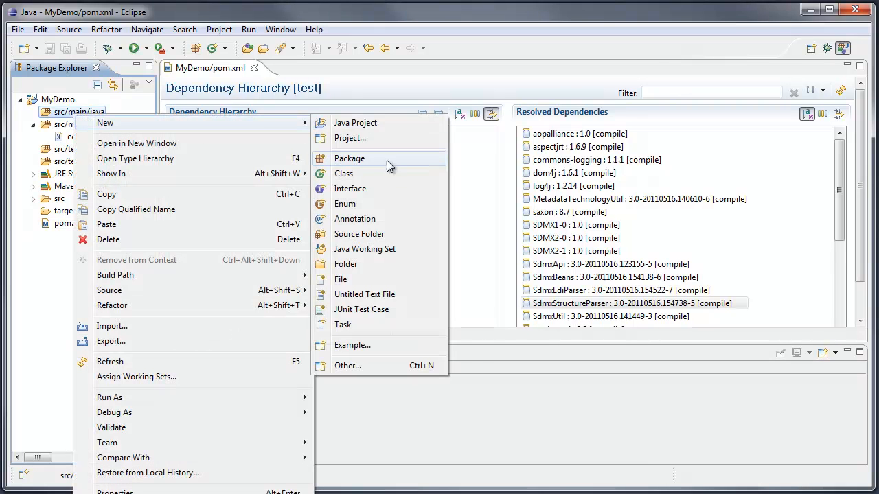
pyautogui.click(348, 158)
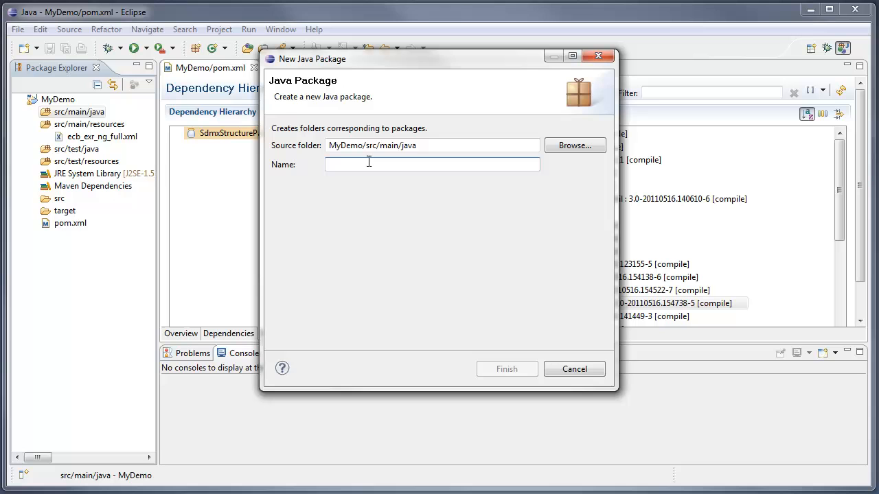
pyautogui.write('my.demo')
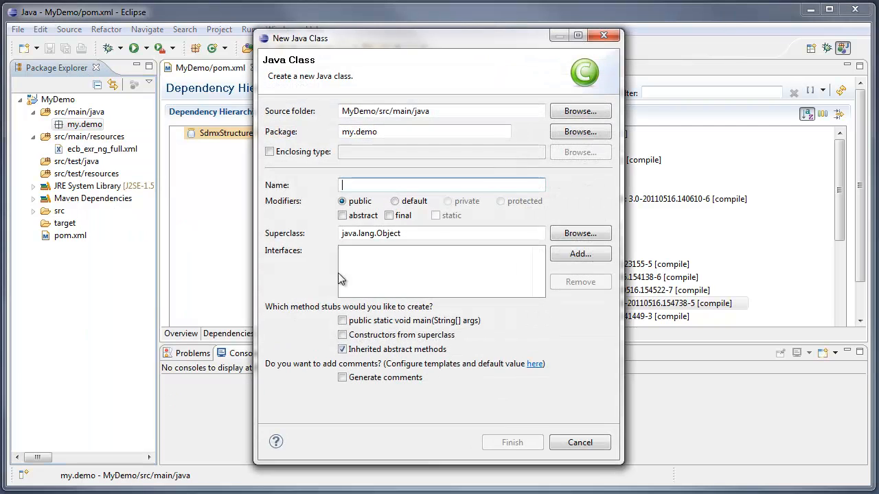
pyautogui.click(342, 320)
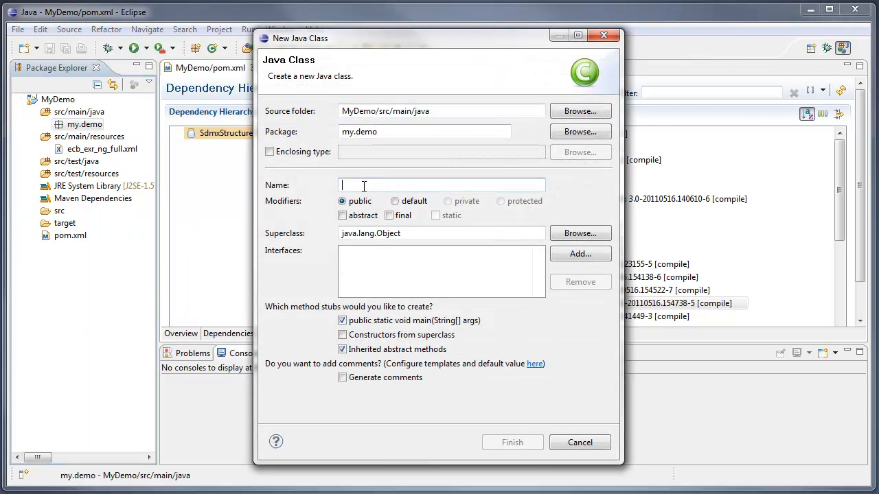
pyautogui.write('Demo')
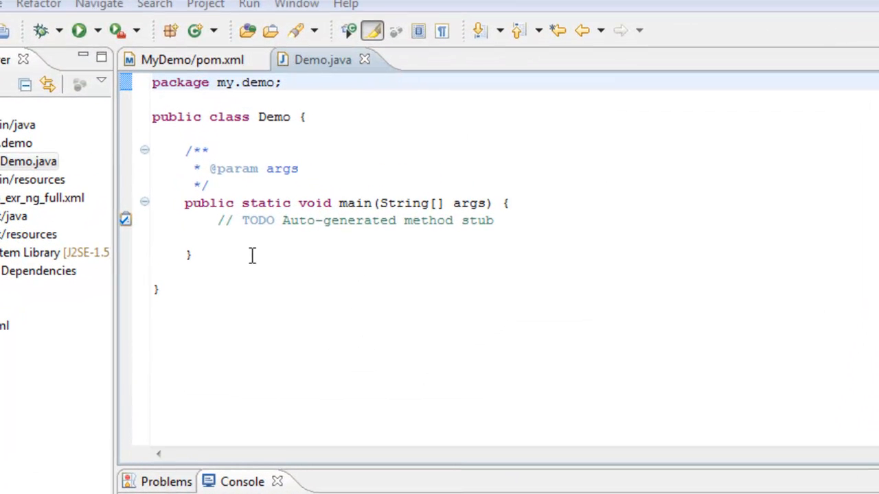
# - Declare a private void parseDocument() method below main
pyautogui.press('enter')
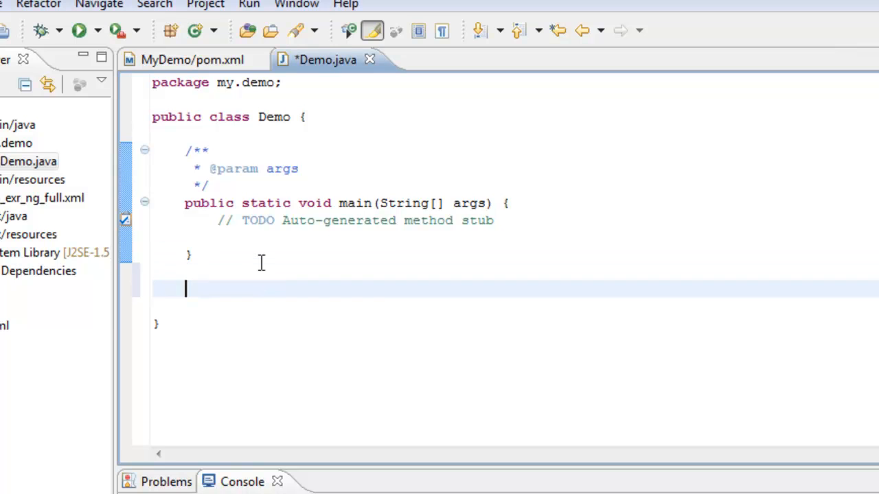
pyautogui.write('pri')
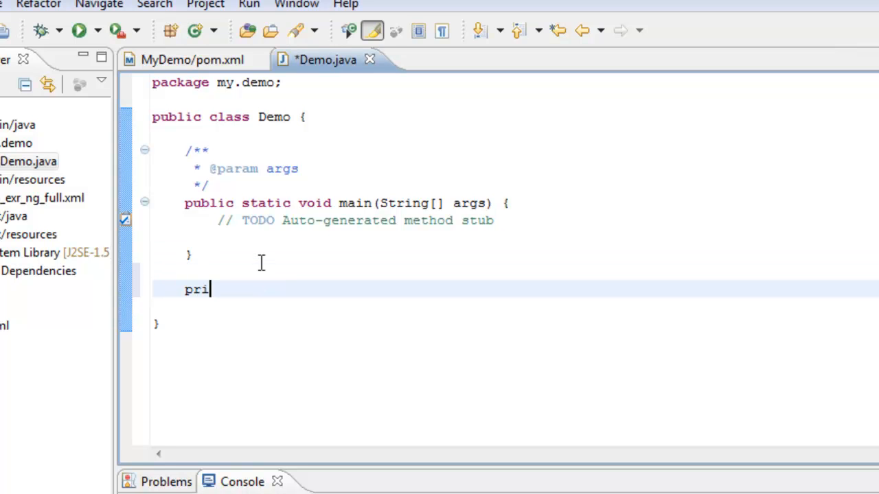
pyautogui.write('vate void pa')
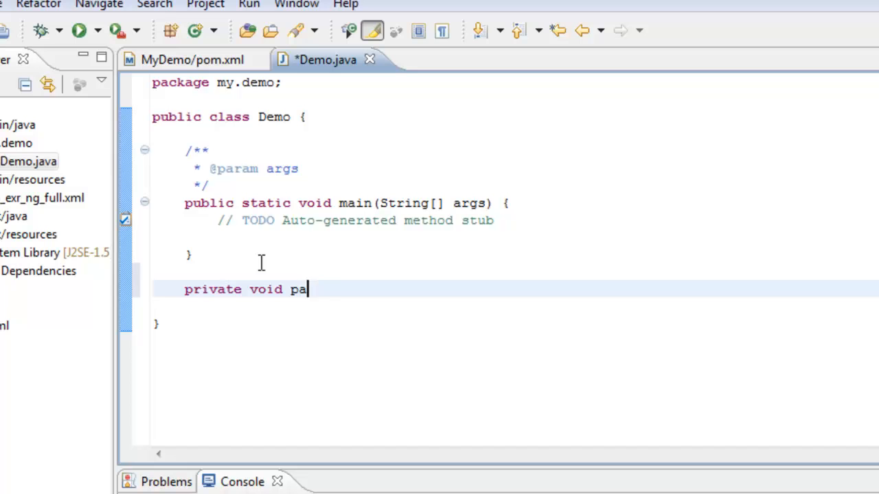
pyautogui.write('rseDocument')
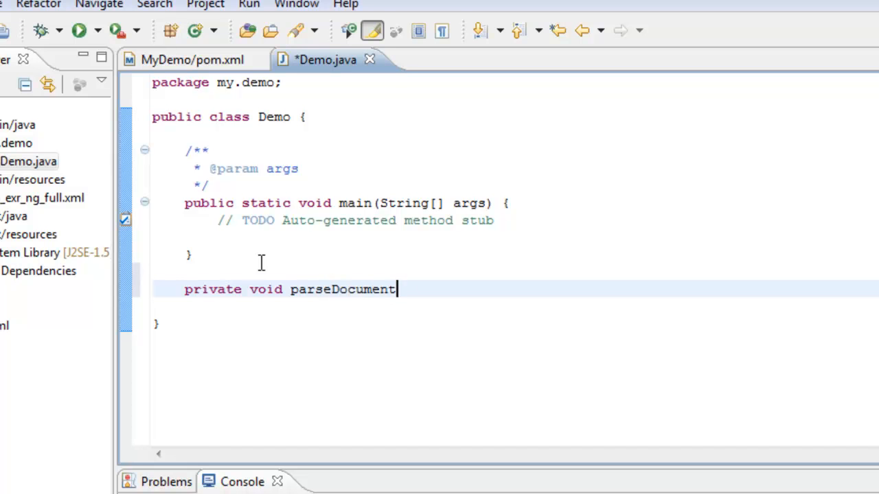
pyautogui.write('() {')
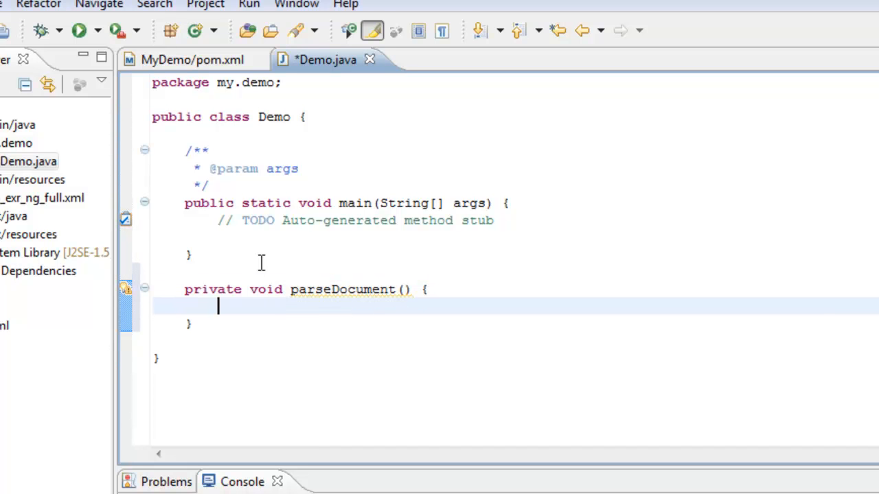
# - Assign URI fileLocation = new URI("src/main/resources/ecb_exr_ng_full.xml") inside parseDocument
pyautogui.write('URI')
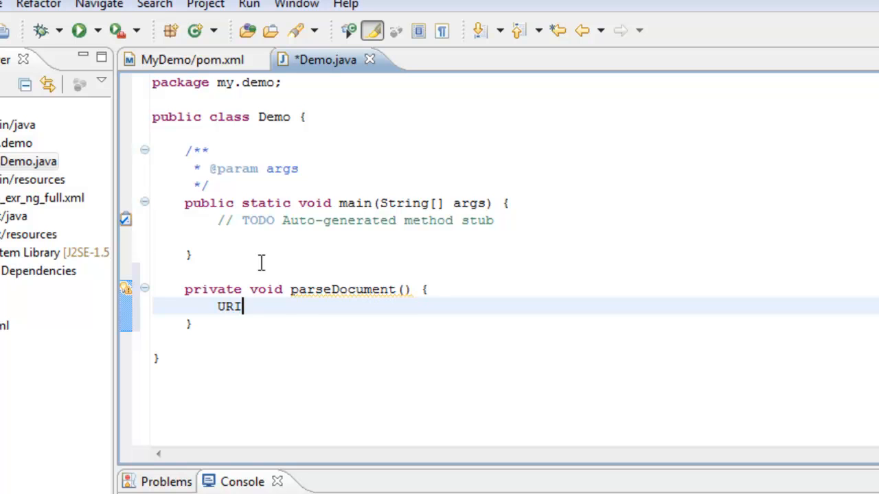
pyautogui.write('file')
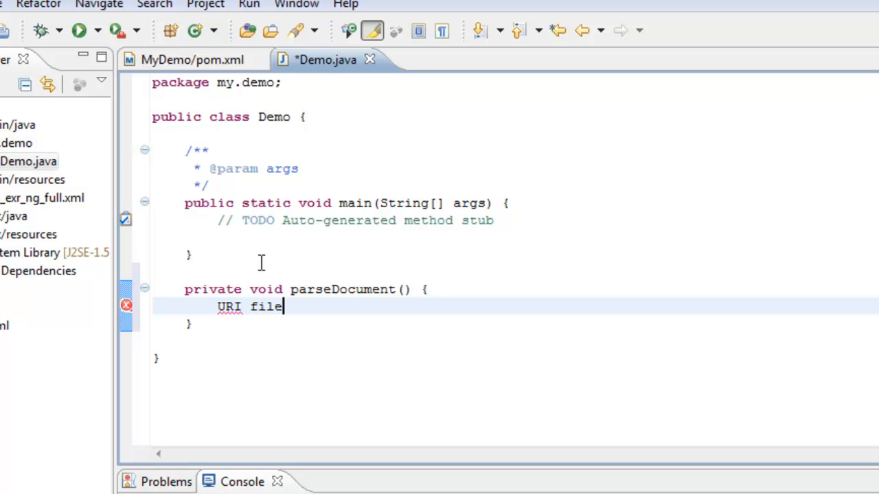
pyautogui.write('Location =')
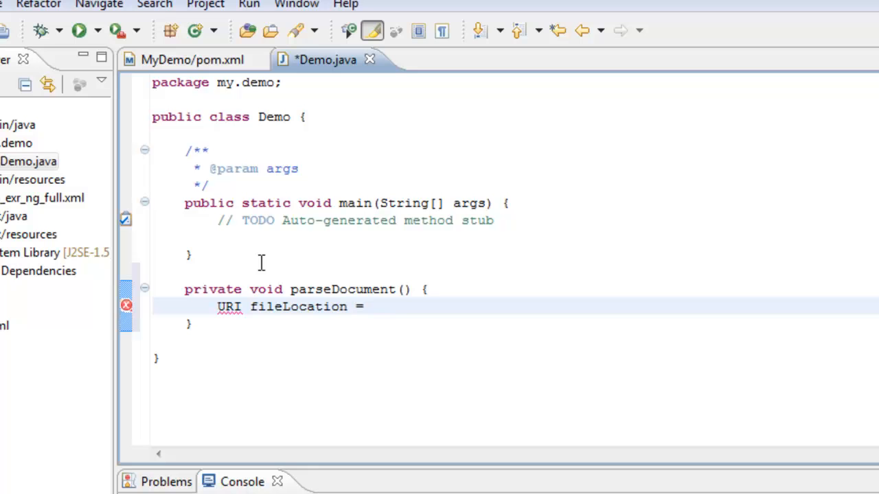
pyautogui.write('new URI()')
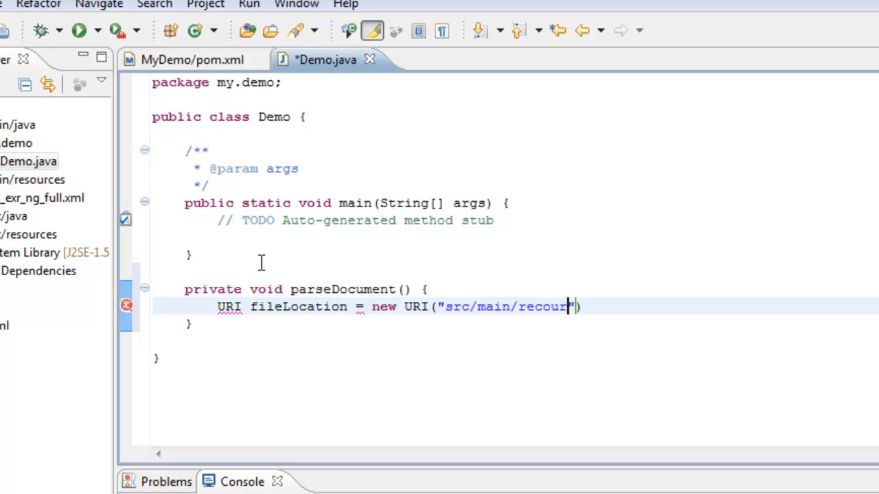
pyautogui.write('ces/')
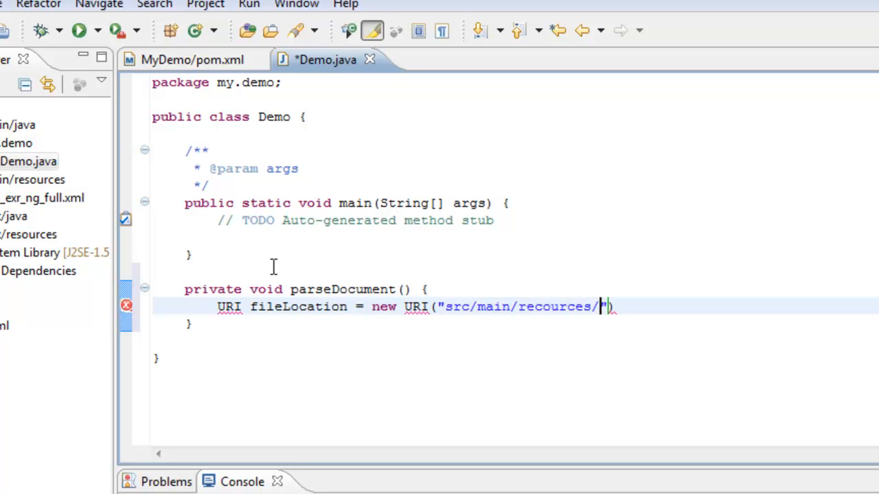
pyautogui.write('ecb_exr')
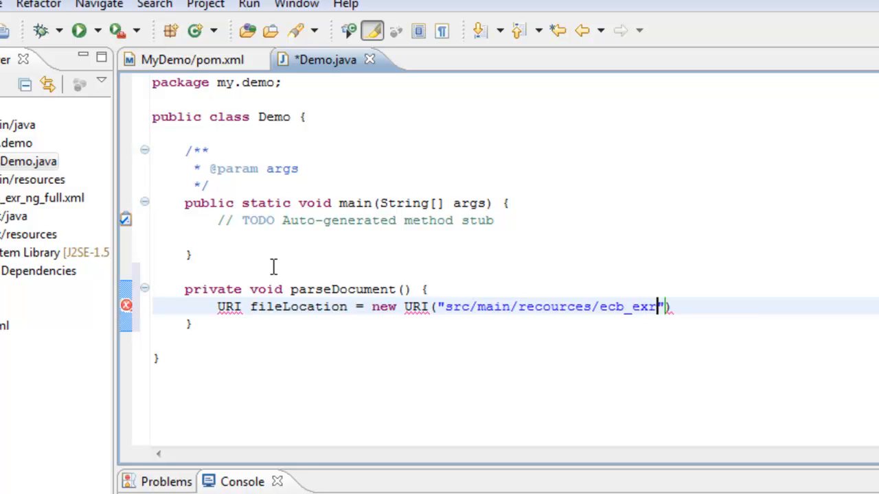
pyautogui.write('ng_full.x')
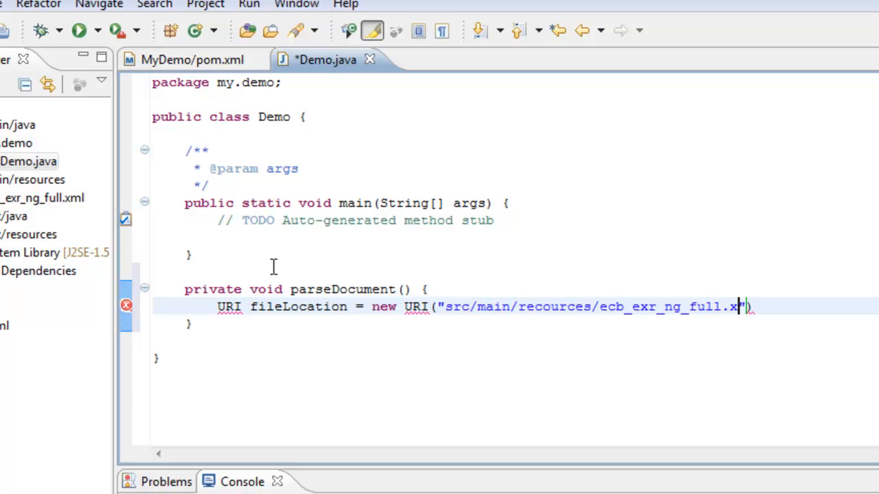
pyautogui.write('ml");')
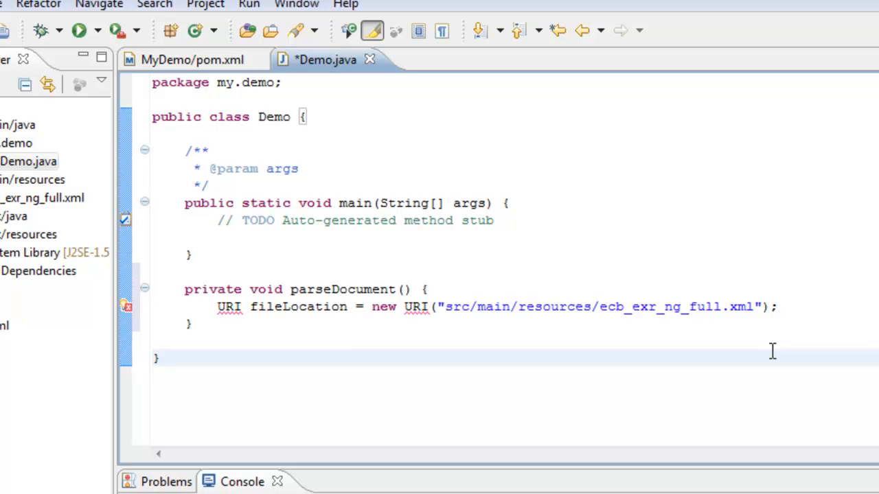
pyautogui.moveTo(770, 351)
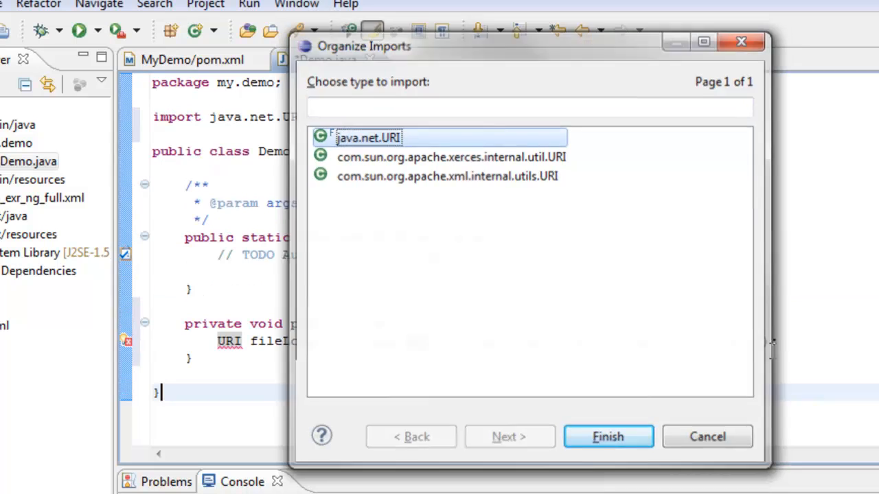
# - Import java.net.URI and add 'throws Exception' to the main and parseDocument signatures
pyautogui.click(607, 437)
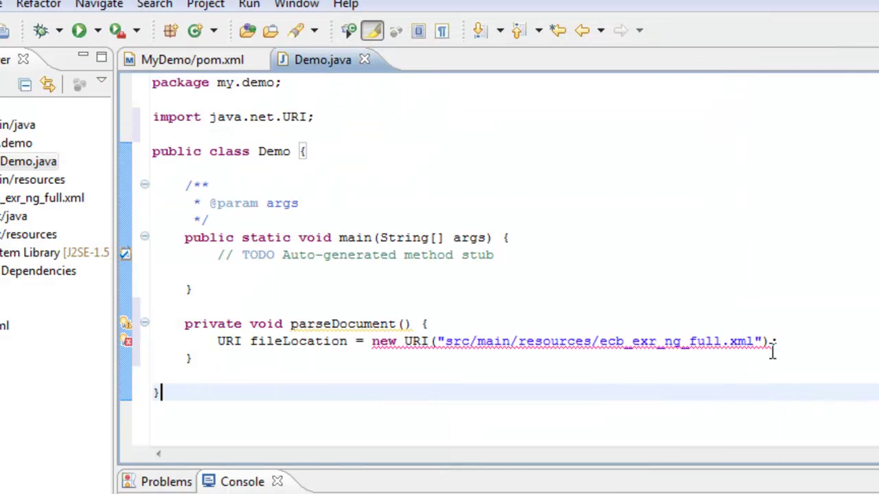
pyautogui.click(426, 341)
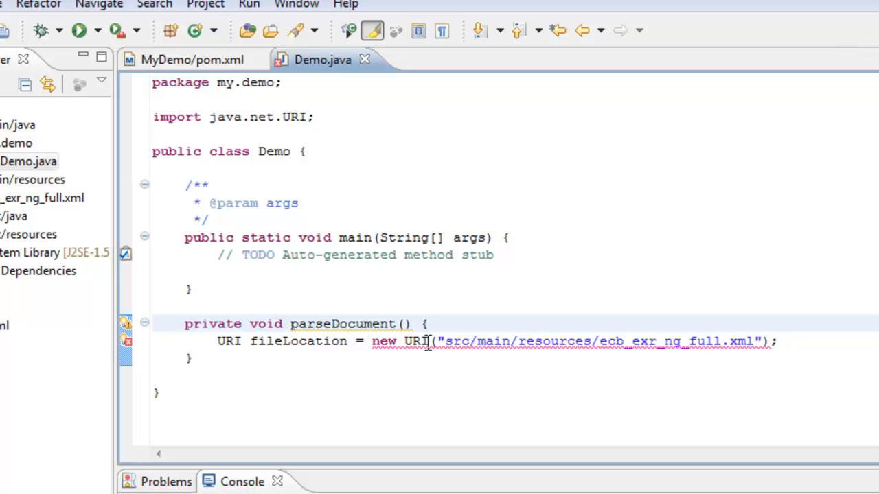
pyautogui.write('throws Exception')
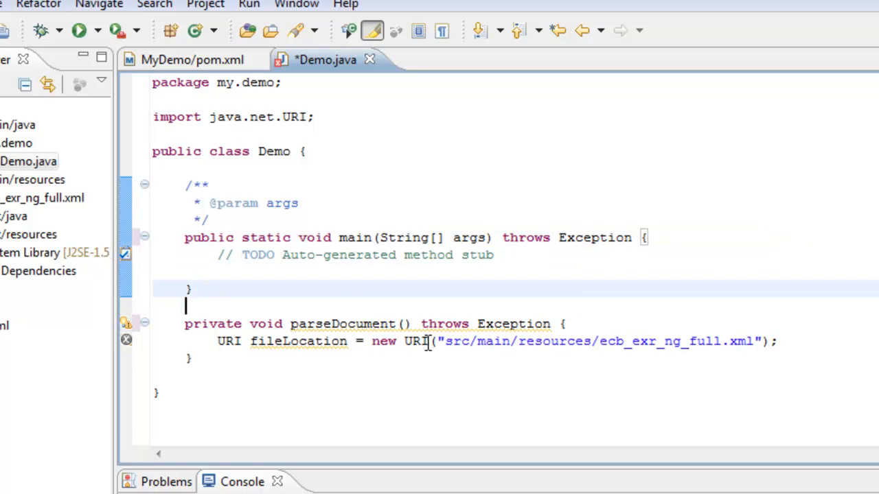
pyautogui.click(425, 341)
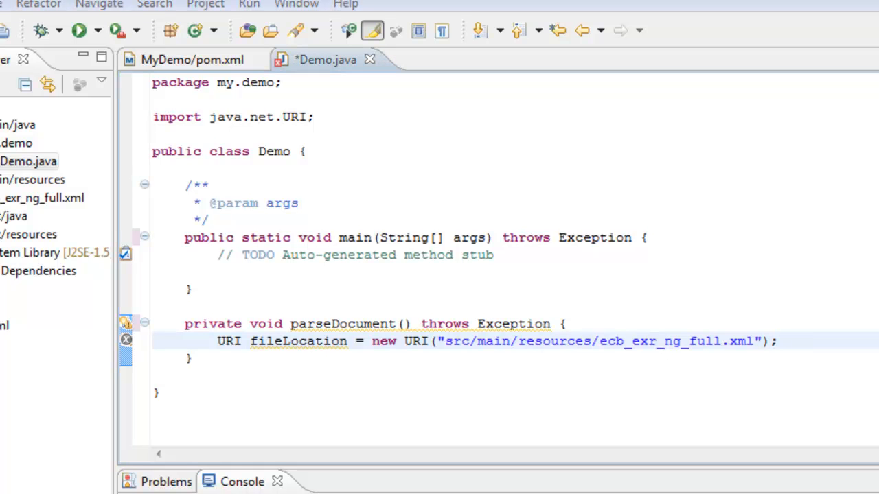
pyautogui.click(367, 151)
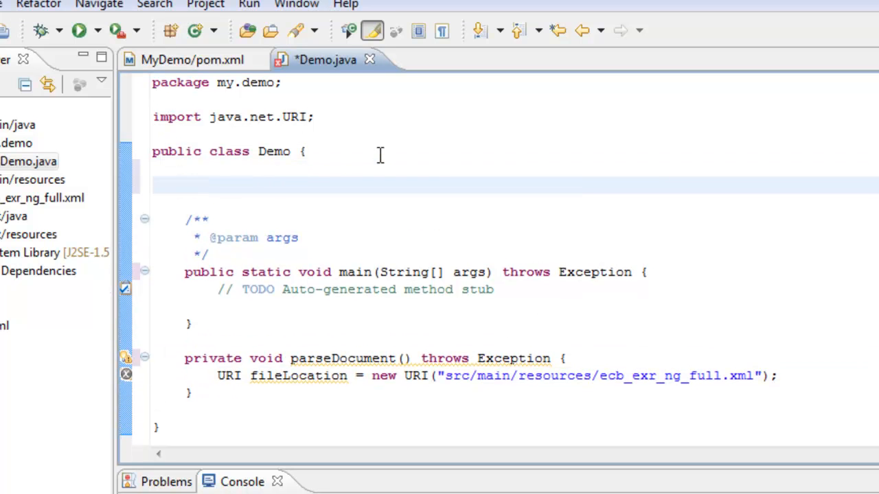
# - Declare a private StructureParsingManager field and call parseStructures(fileLocation) into a StructureWorkspace
pyautogui.write('private StructureParsingManager structureParsingManager;')
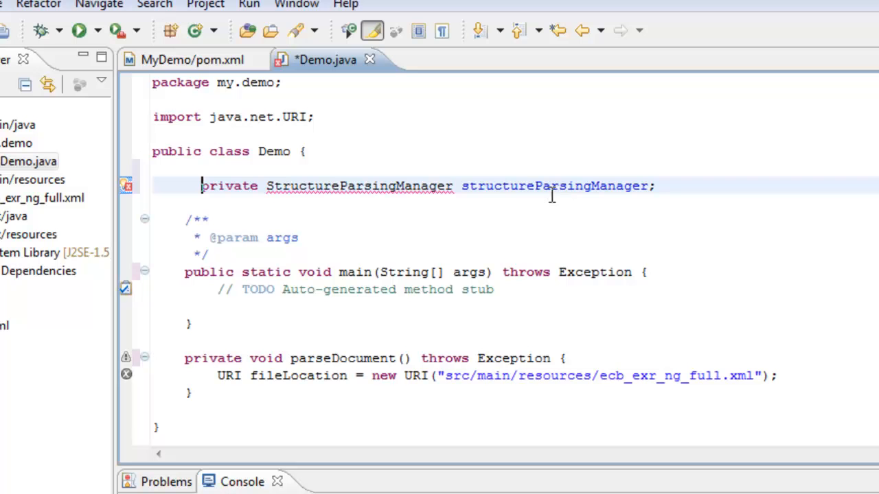
pyautogui.moveTo(570, 199)
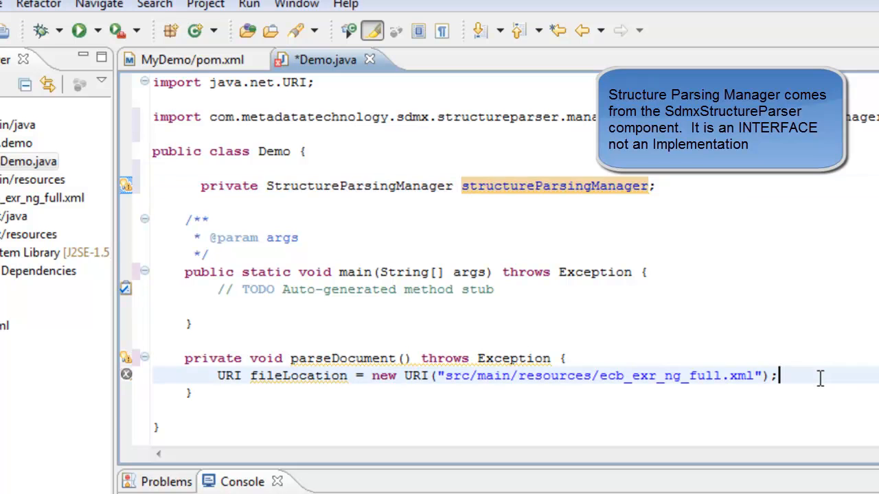
pyautogui.write('structureParsingManager.parseStructures(fileLocation);')
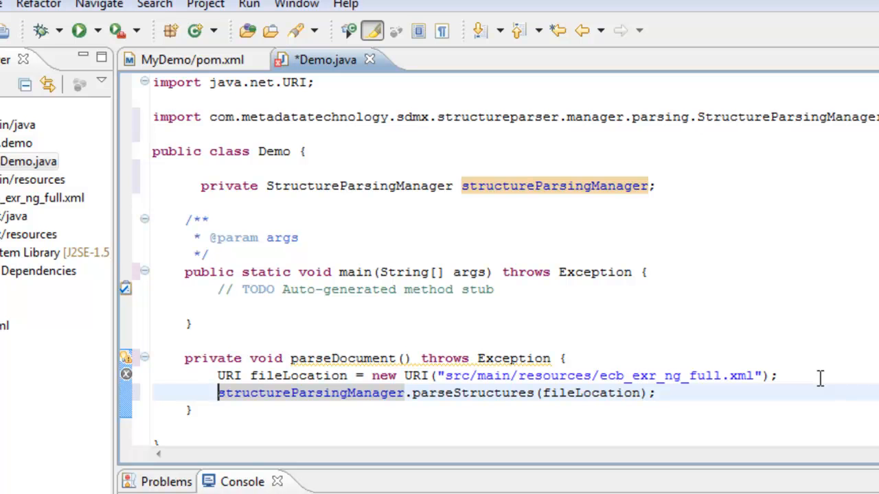
pyautogui.write('Str')
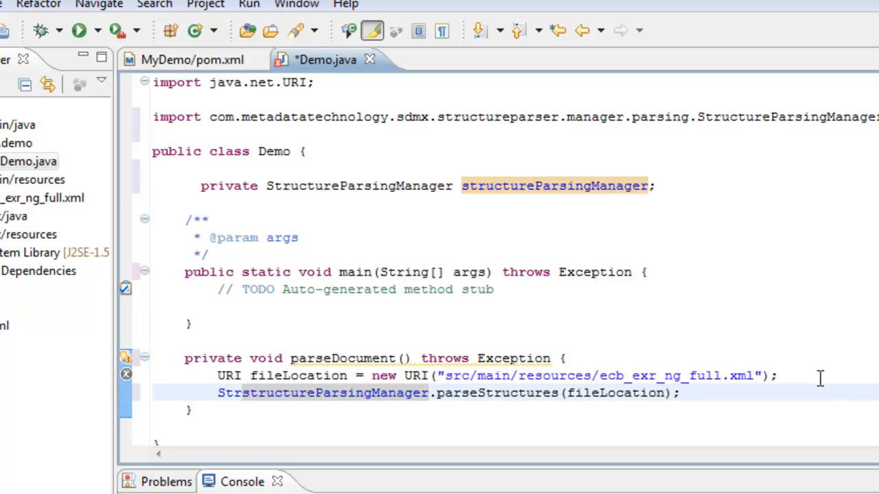
pyautogui.write('StructureWorkspace workspace =')
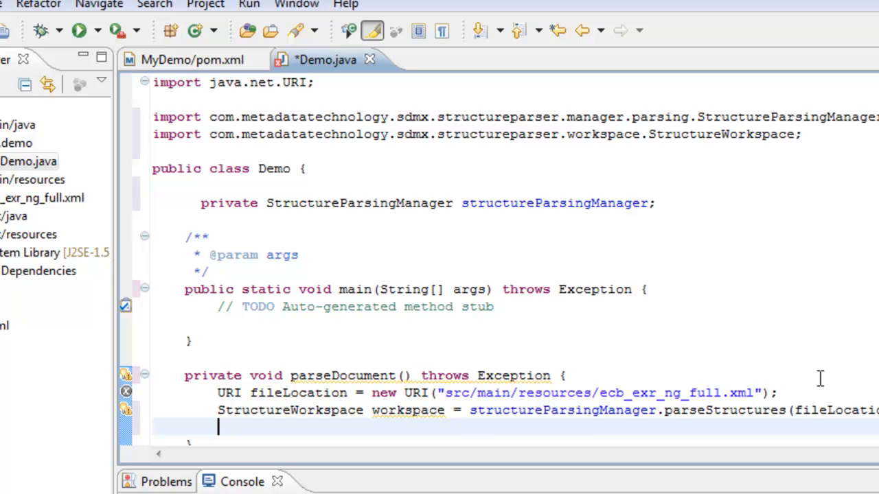
# - Get the SdmxBeans from the workspace inside parseDocument
pyautogui.write('wo')
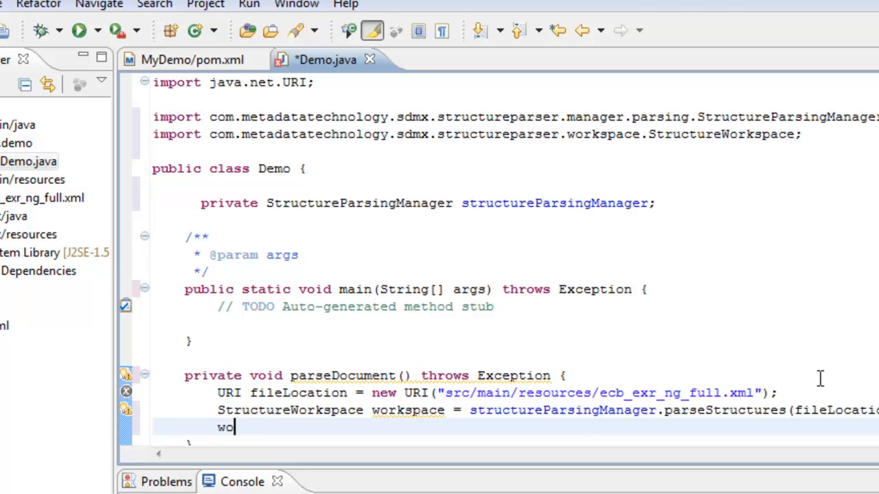
pyautogui.write('rksp')
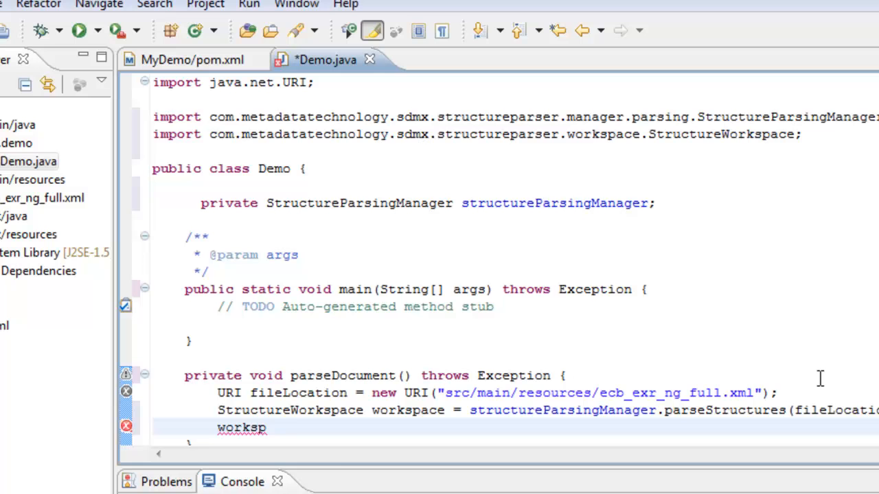
pyautogui.write('.getStructureBeans(false);')
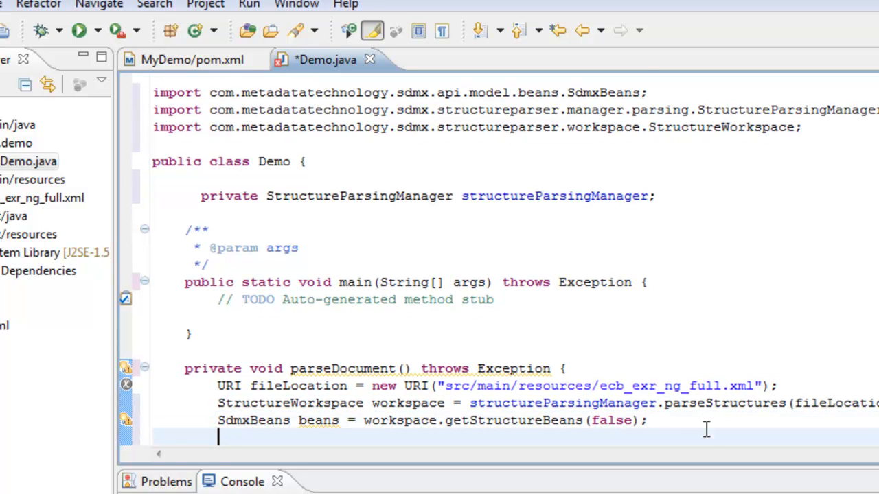
# - Print beans.getCodelists().size() and beans.getKeyFamilies().size() in parseDocument
pyautogui.write('syso')
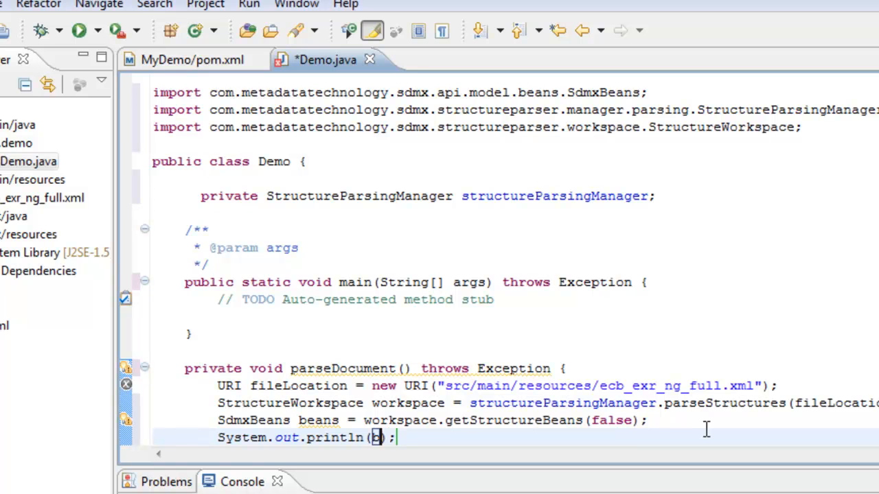
pyautogui.write('beans.getCodelists().size(')
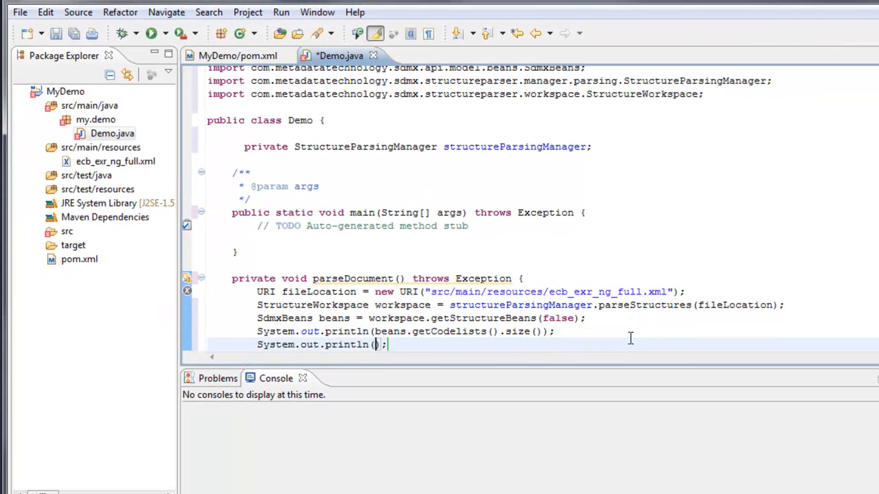
pyautogui.write('beans.')
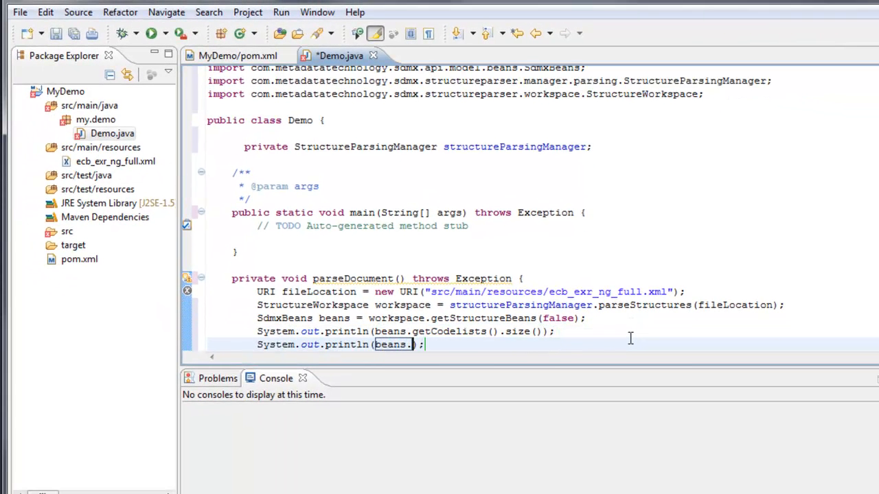
pyautogui.write('getKeyFamilies()')
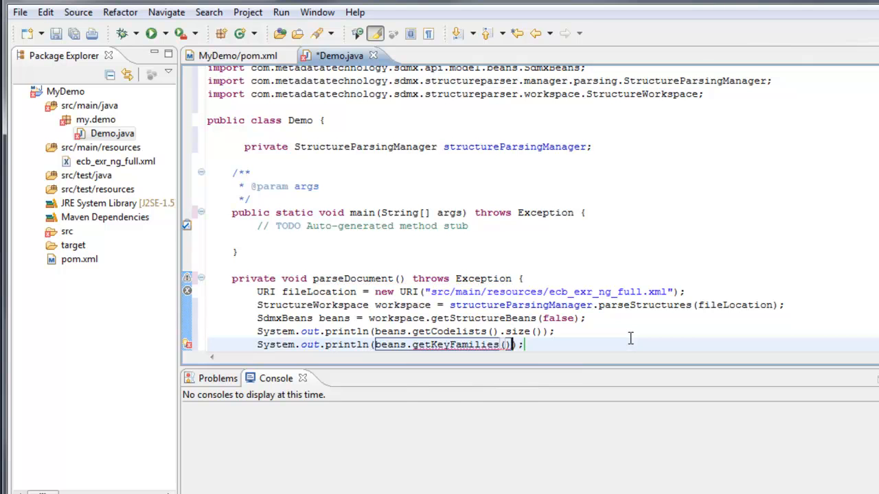
pyautogui.write('.size()')
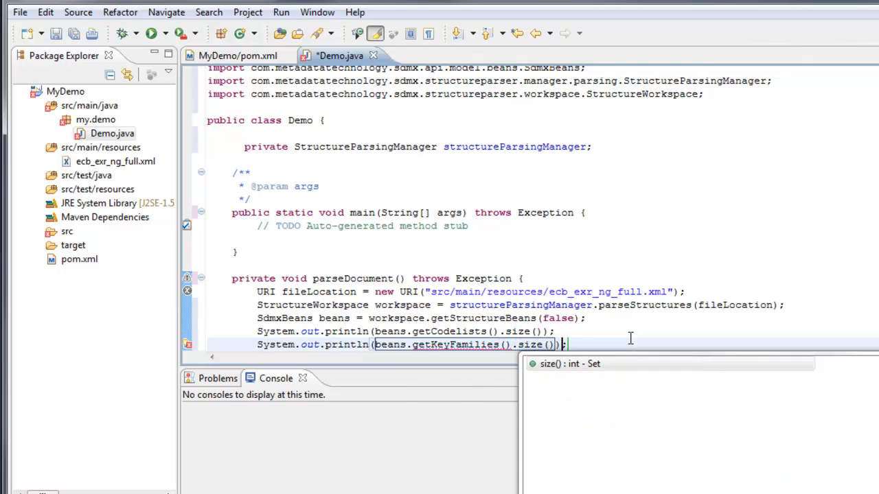
pyautogui.press('Return')
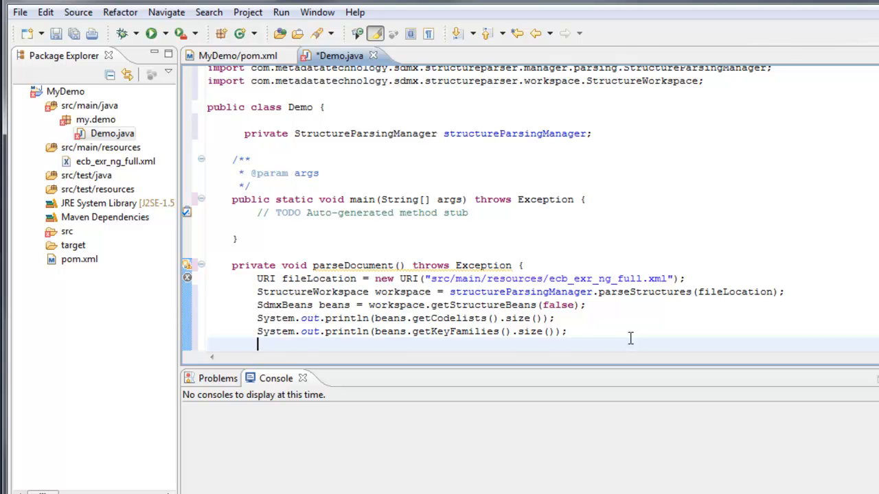
# - Add workspace.writeStructures(SDMX_SCHEMA.VERSION_TWO, System.out, false) and save Demo.java
pyautogui.write('workspace')
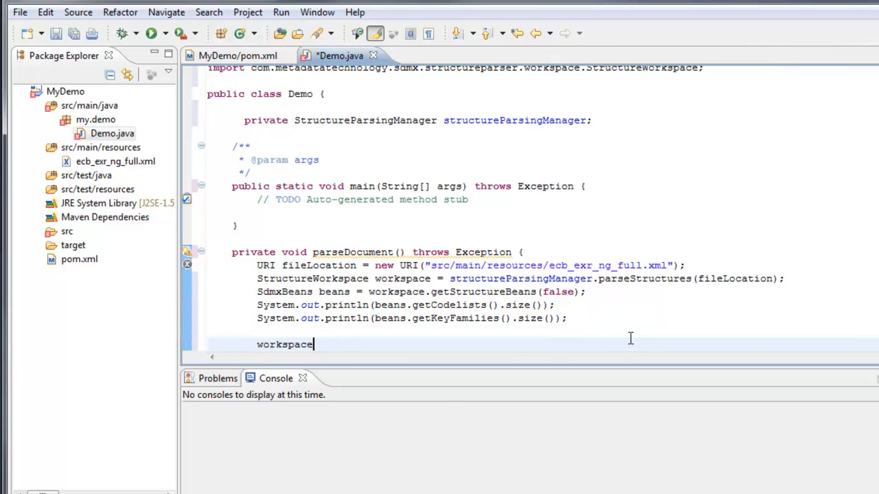
pyautogui.write('.write')
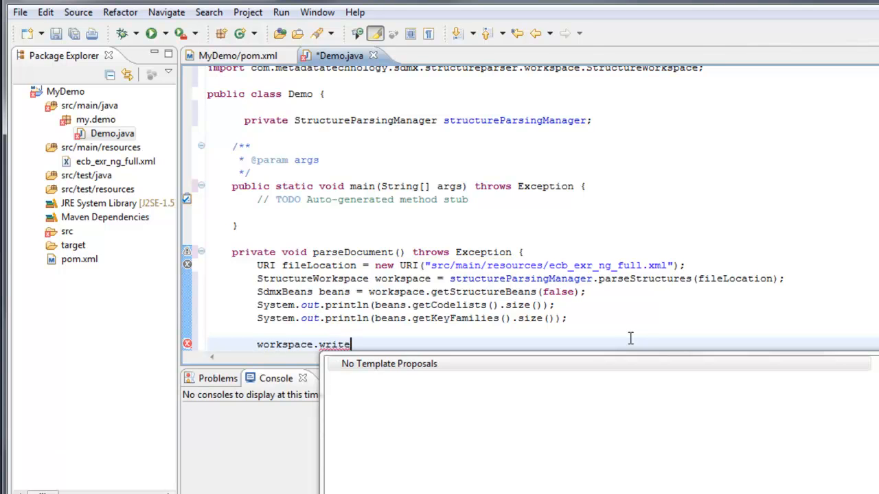
pyautogui.write('Structures(SDMX, out, includeCrossReferences);')
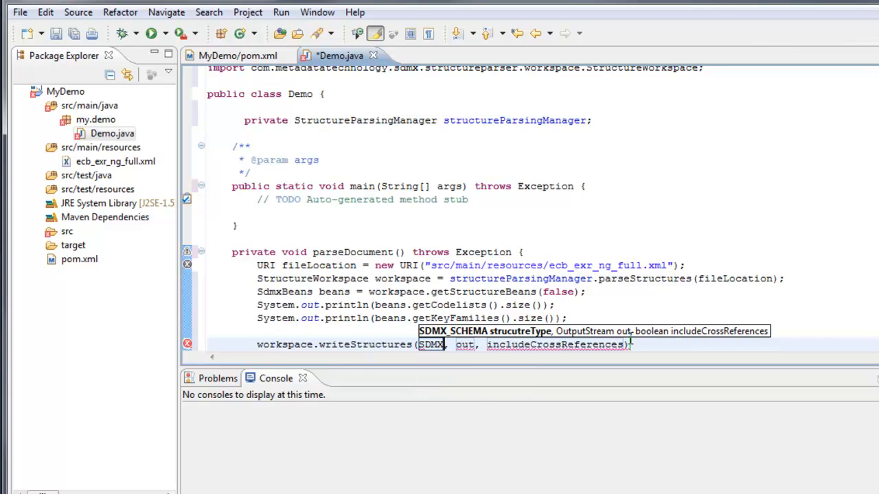
pyautogui.write('_SCHEMA.VERSION_TWO')
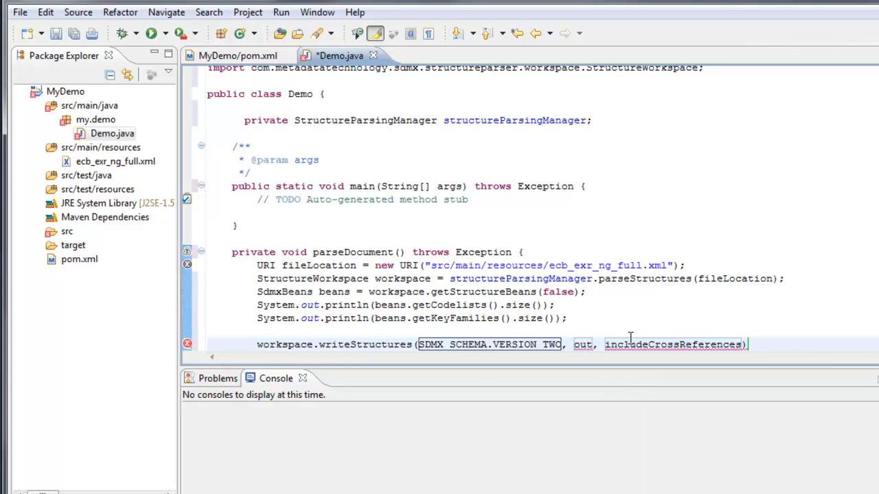
pyautogui.write('Syste')
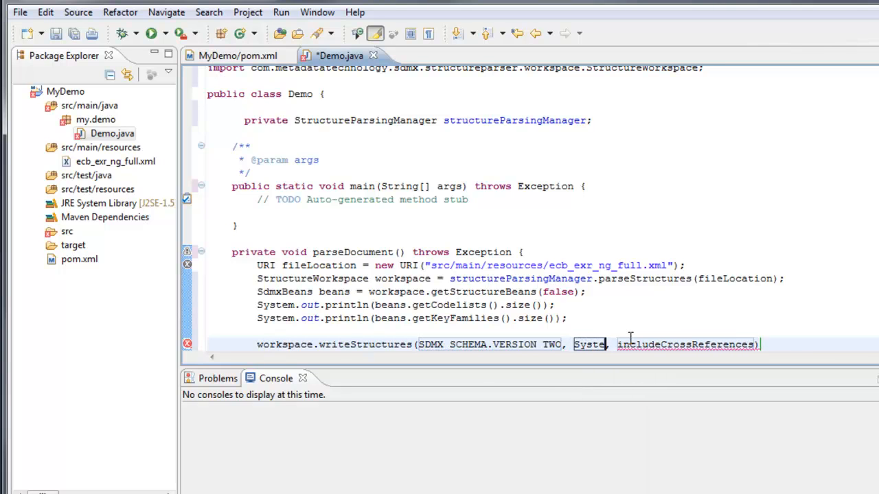
pyautogui.write('.out')
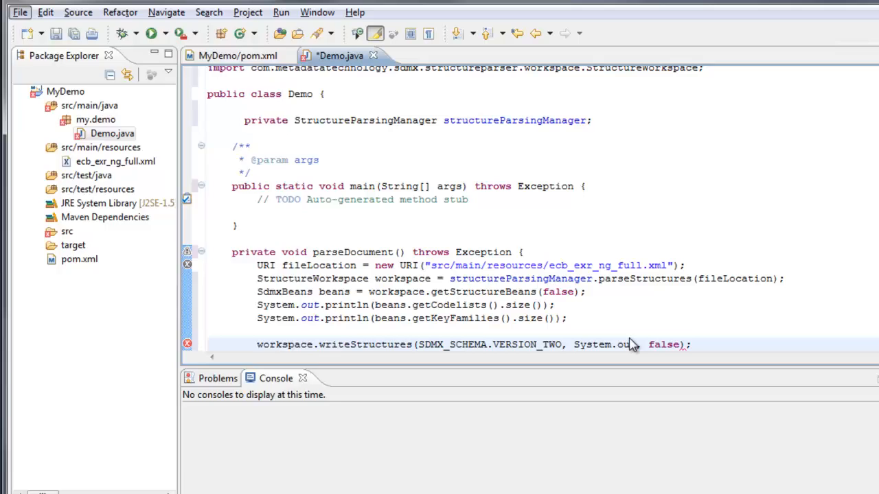
pyautogui.press('ctrl+s')
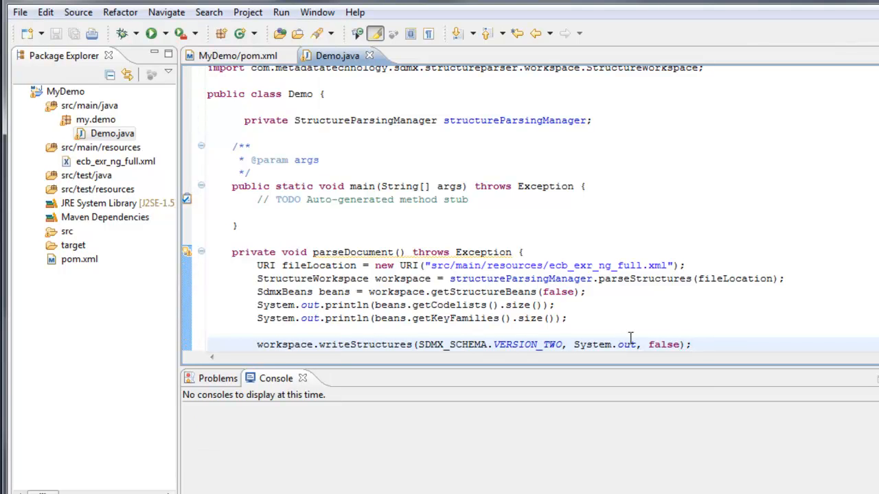
pyautogui.click(300, 212)
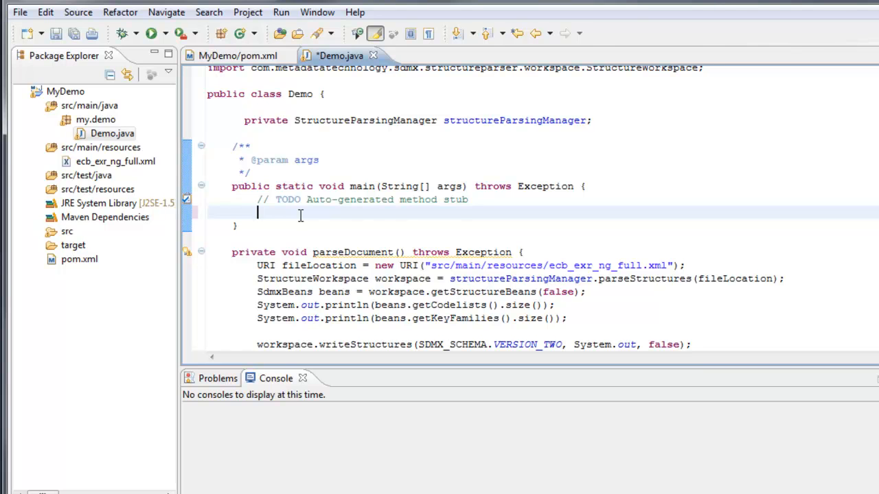
# - Add Demo demo = new Demo(); demo.parseDocument(); to main and save Demo.java
pyautogui.write('Demo demo = new Demo();')
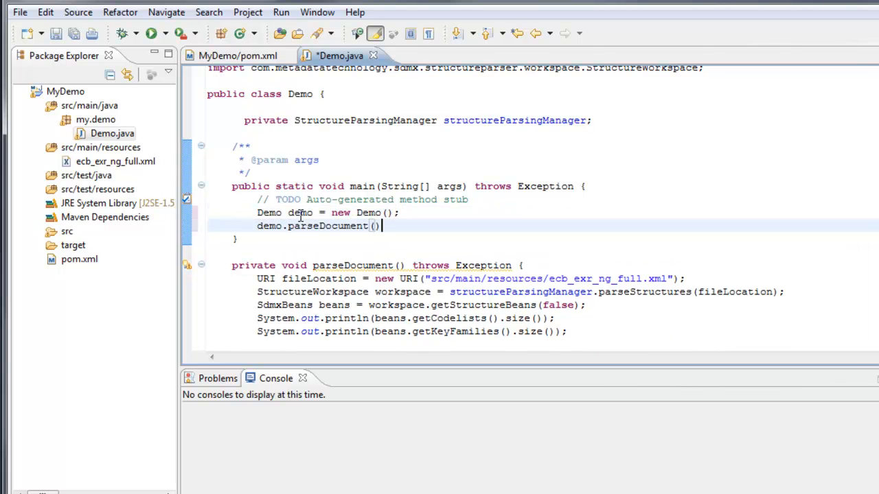
pyautogui.press('ctrl+s')
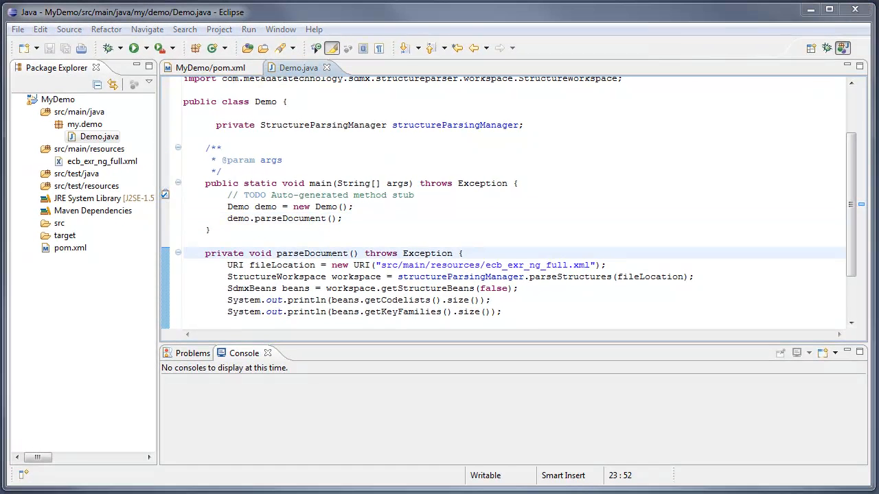
pyautogui.doubleClick(487, 125)
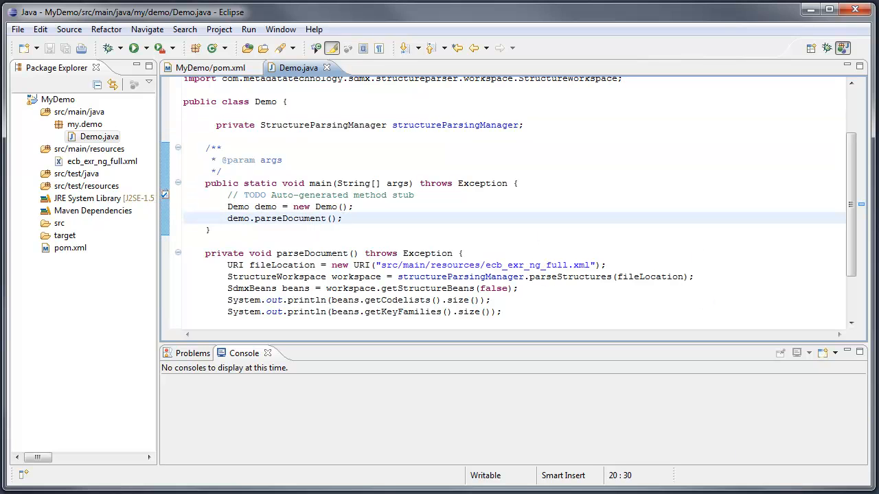
pyautogui.moveTo(516, 131)
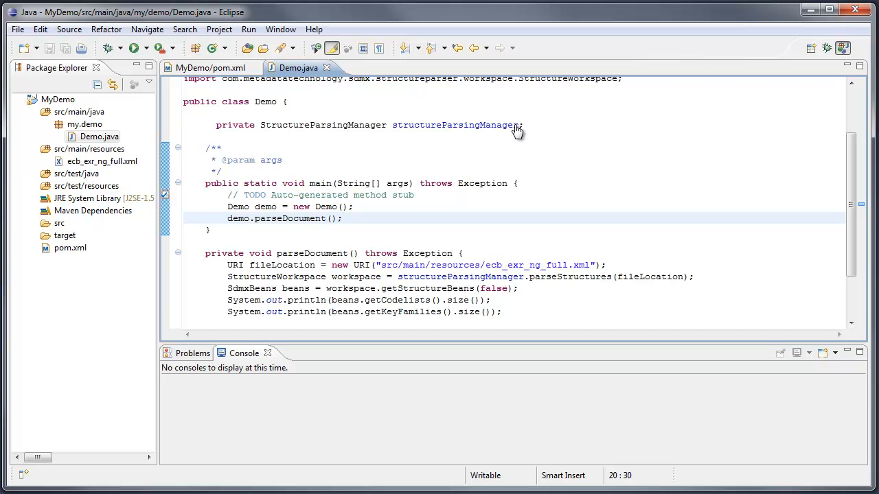
pyautogui.moveTo(215, 129)
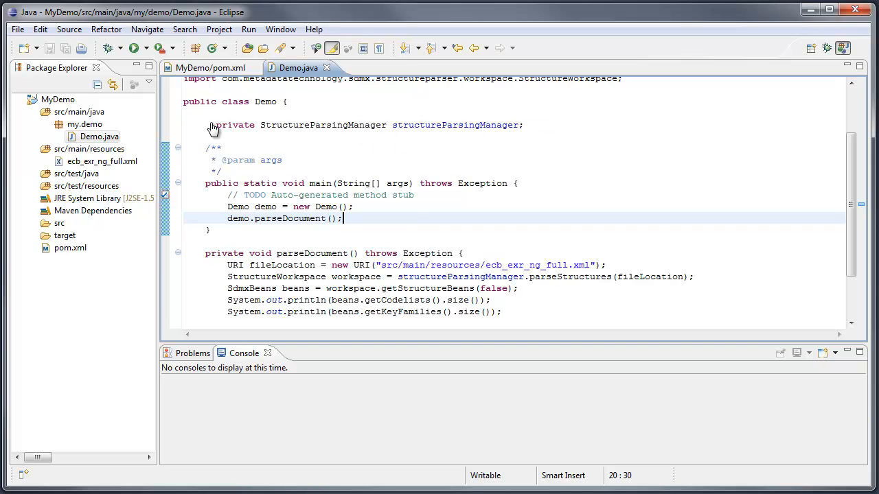
pyautogui.moveTo(397, 223)
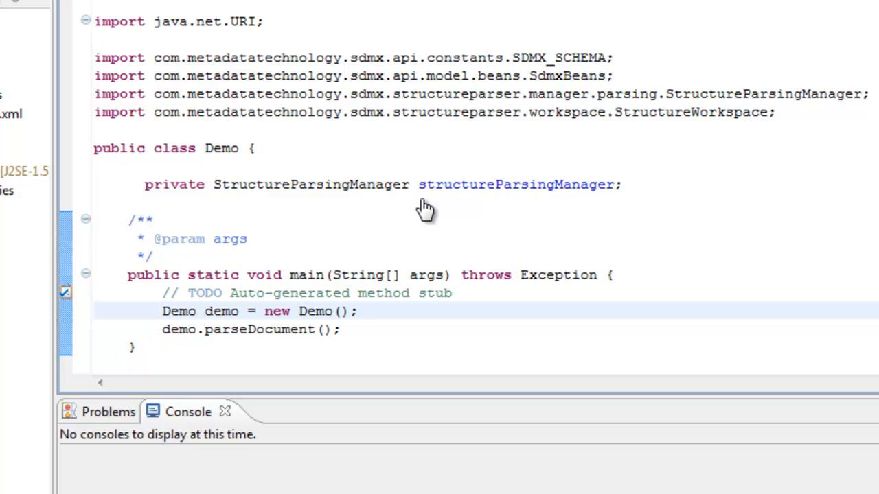
pyautogui.write('@Autowired')
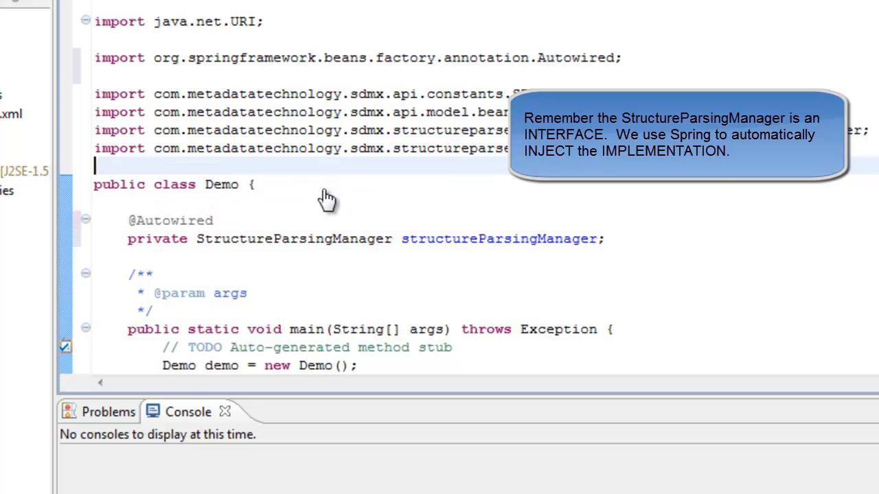
pyautogui.write('@Service')
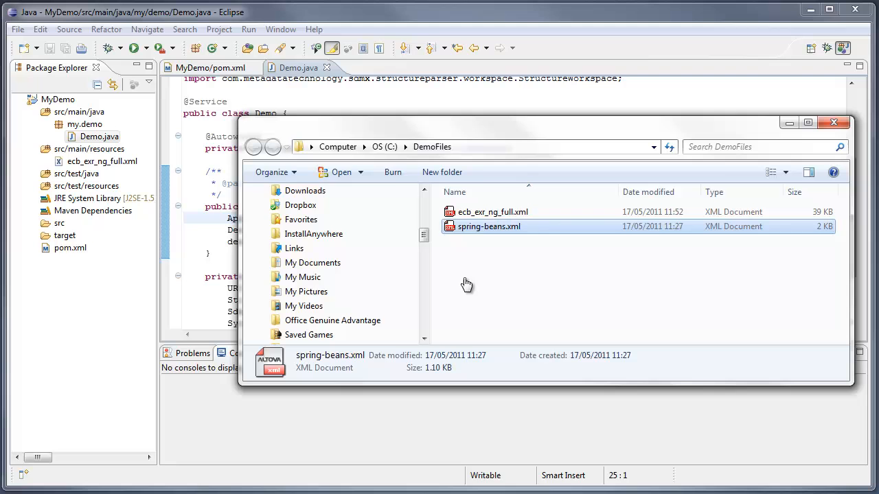
pyautogui.moveTo(395, 233)
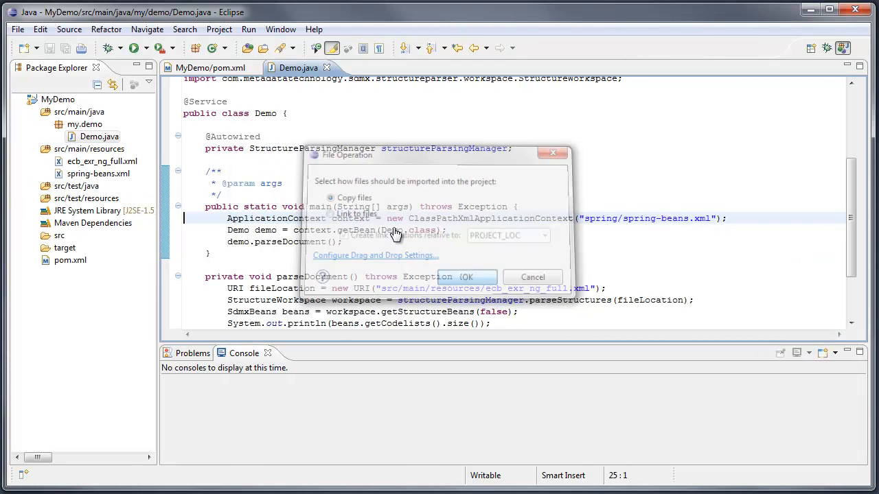
# - Confirm copying spring-beans.xml into src/main/resources in the File Operation dialog
pyautogui.click(466, 277)
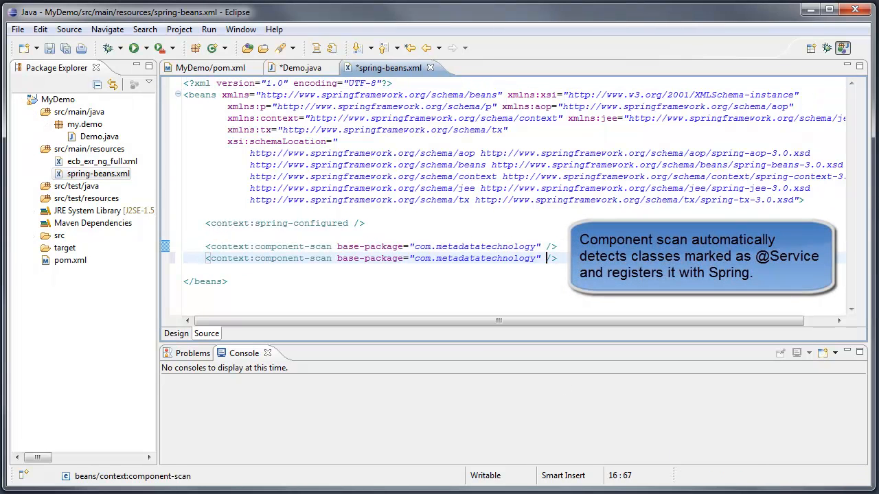
# - Change the second component-scan base-package to my.demo, save, and return to Demo.java
pyautogui.doubleClick(485, 258)
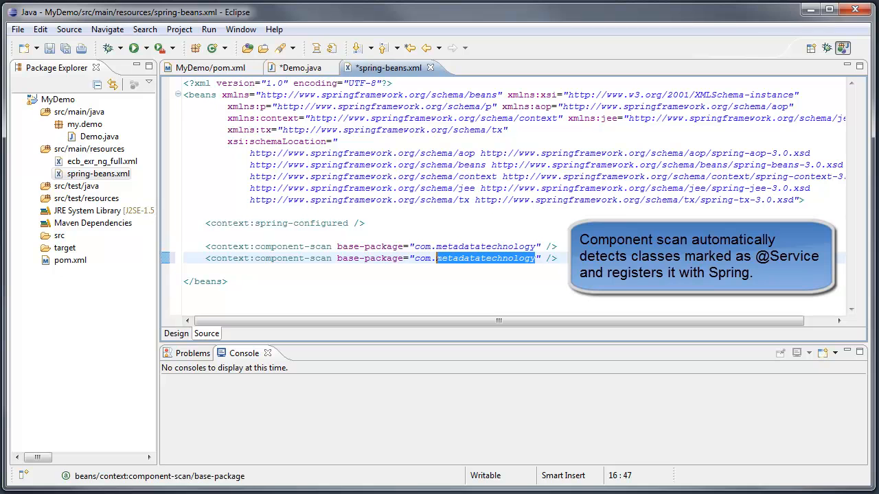
pyautogui.write('my')
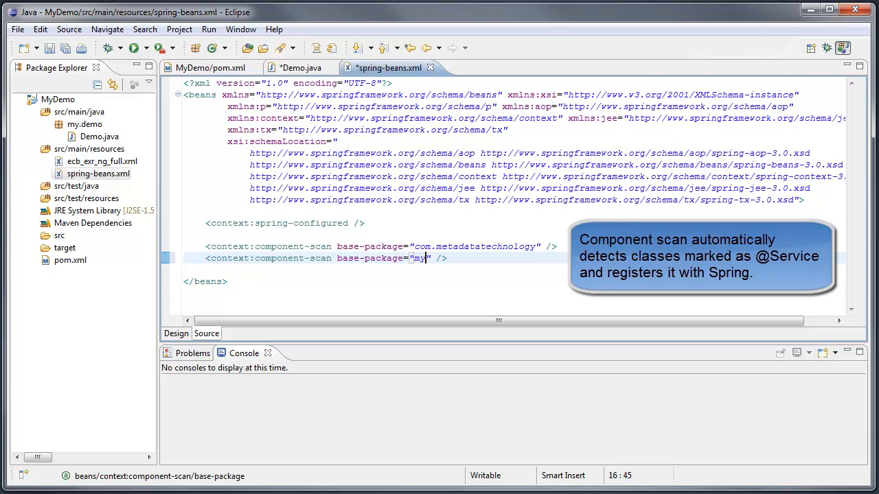
pyautogui.write('.demo')
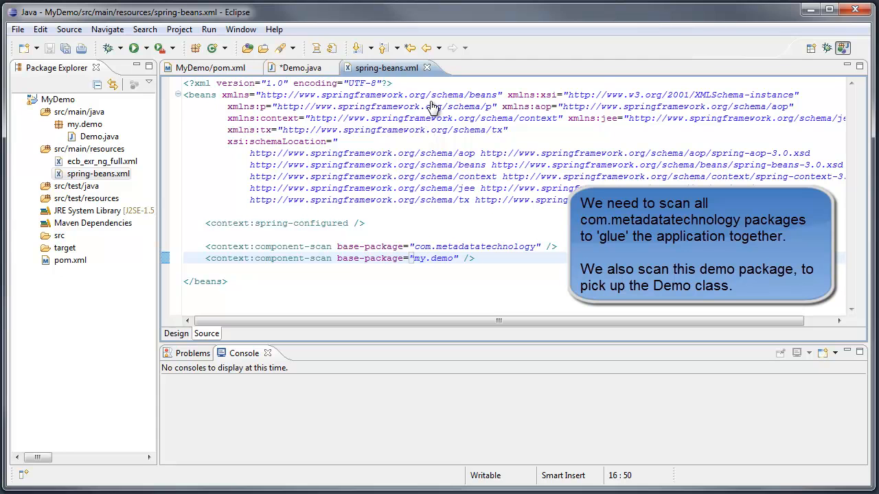
pyautogui.moveTo(216, 146)
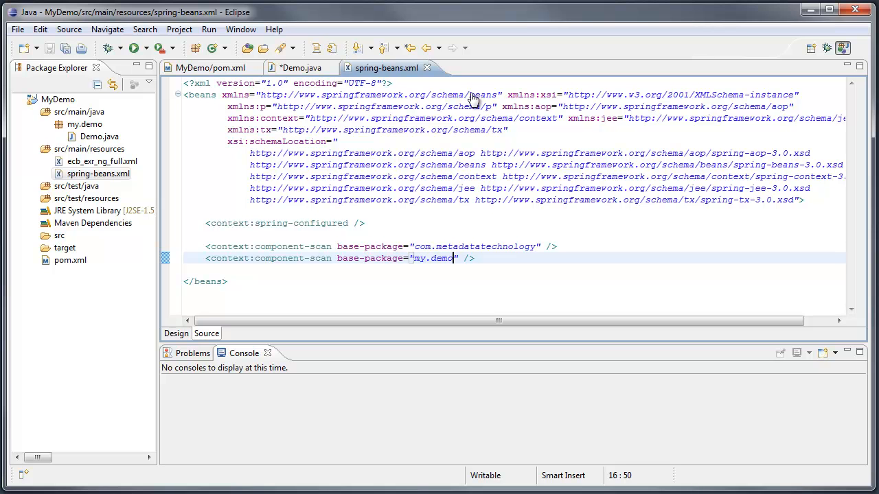
pyautogui.click(300, 67)
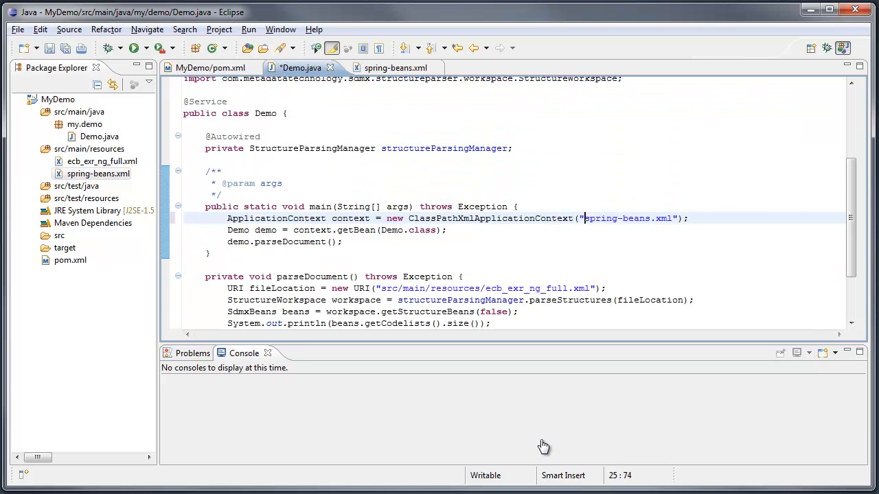
# - Run Demo as a Java application and highlight v2_0 in the console's SDMX XML output
pyautogui.click(249, 29)
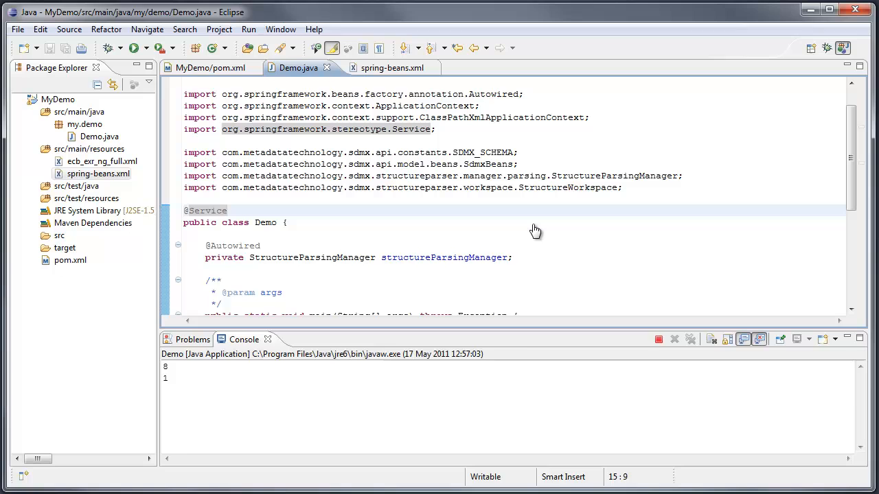
pyautogui.click(136, 47)
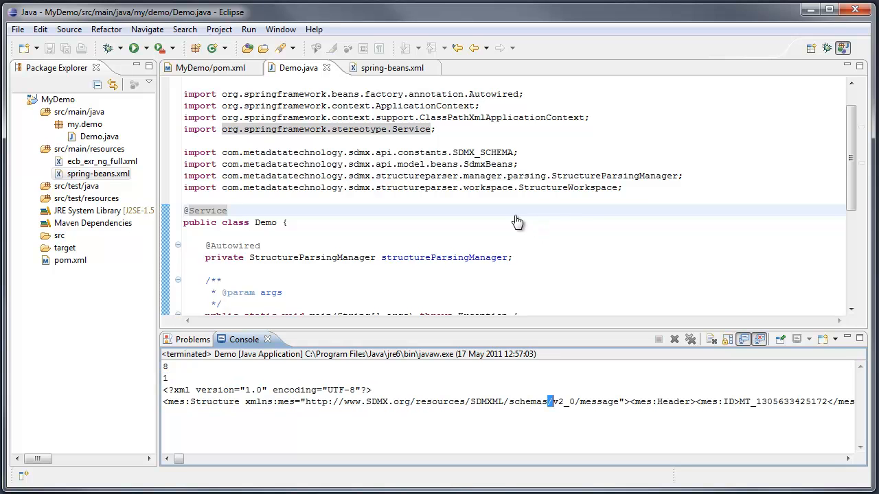
pyautogui.doubleClick(561, 402)
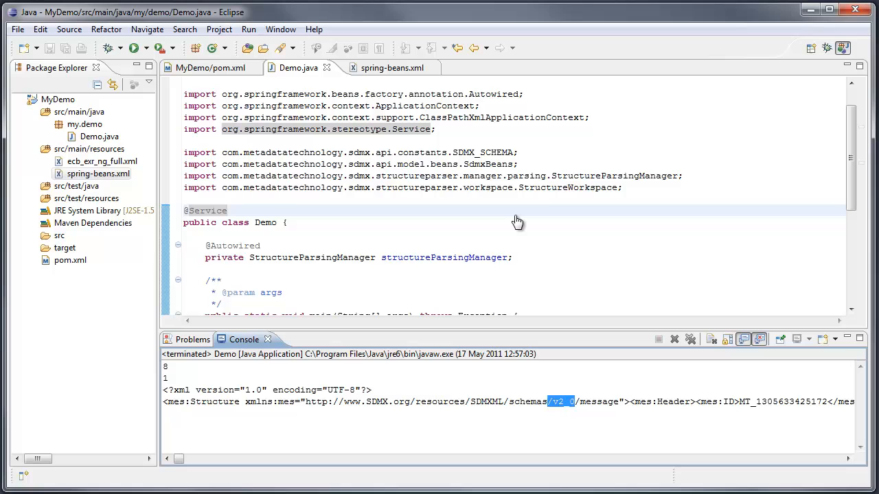